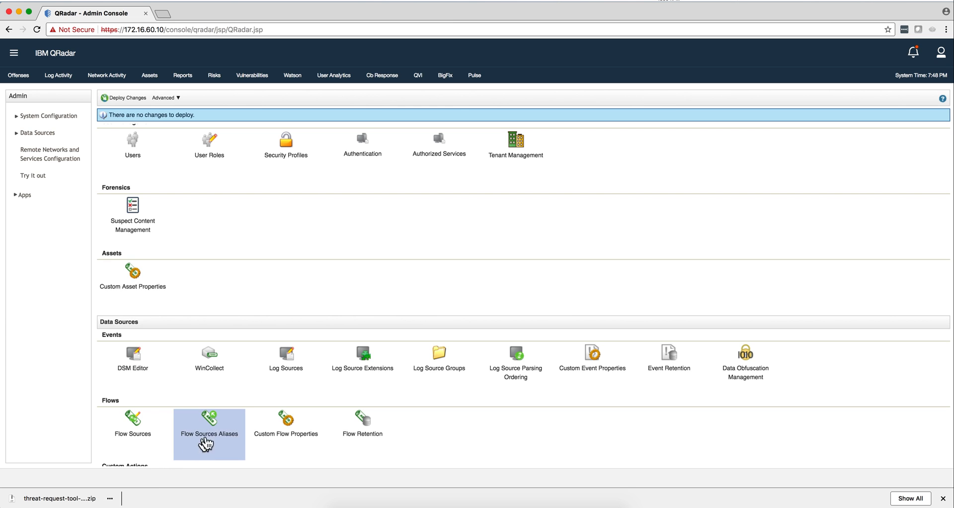
mouse_move(285, 368)
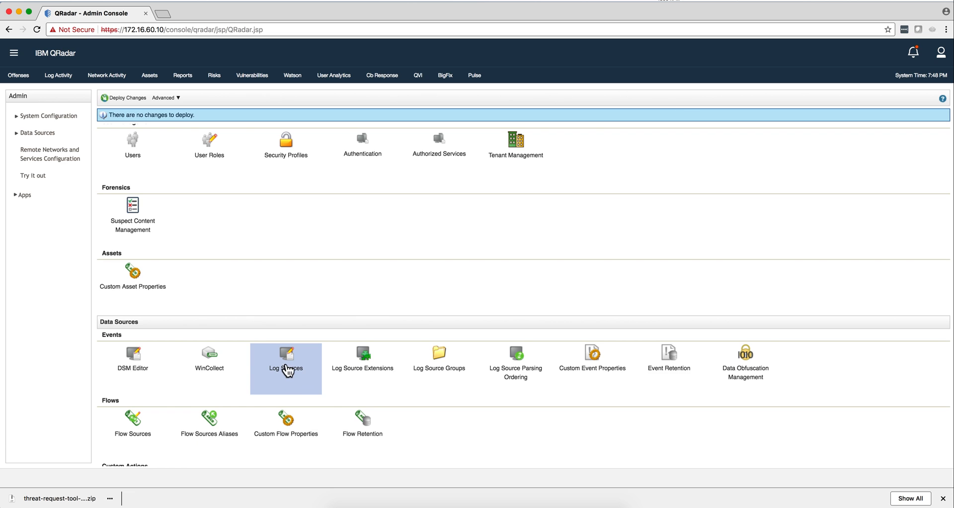
- Show Log Sources sorted by newest Modification Date and select the Umbrella row
click(285, 354)
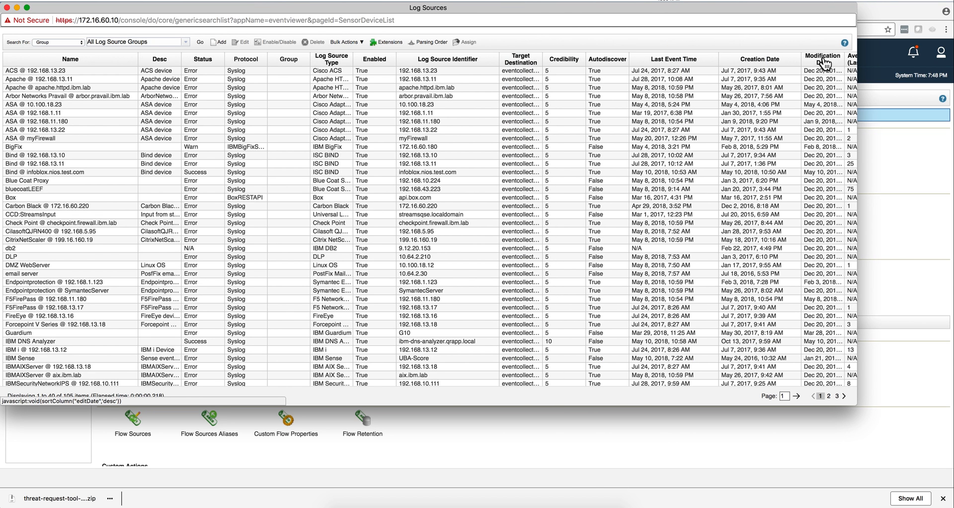
click(820, 59)
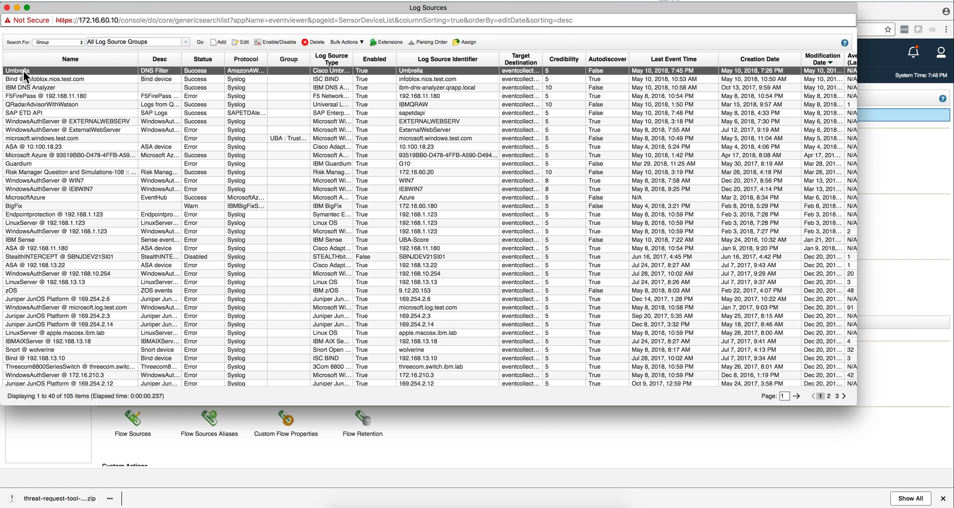
click(16, 71)
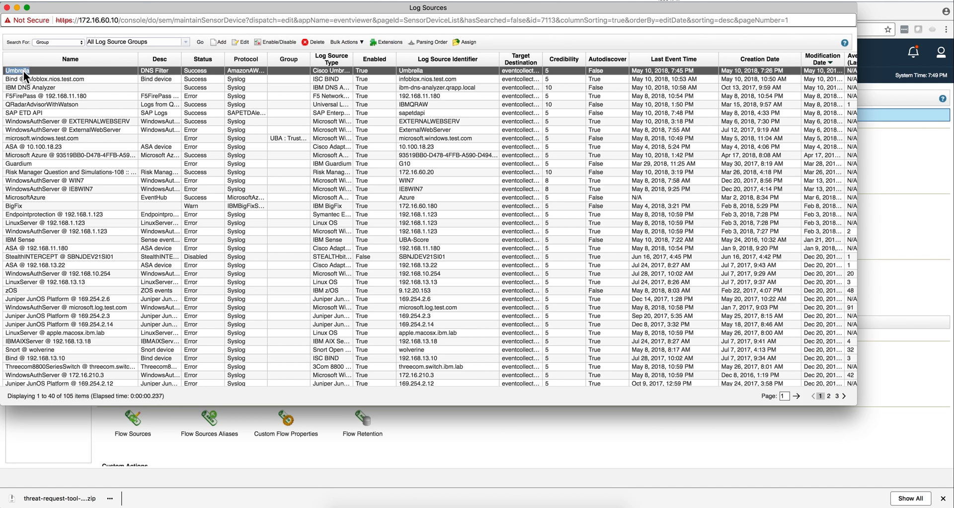
- Open the Umbrella log source in the Edit a log source form
double_click(17, 71)
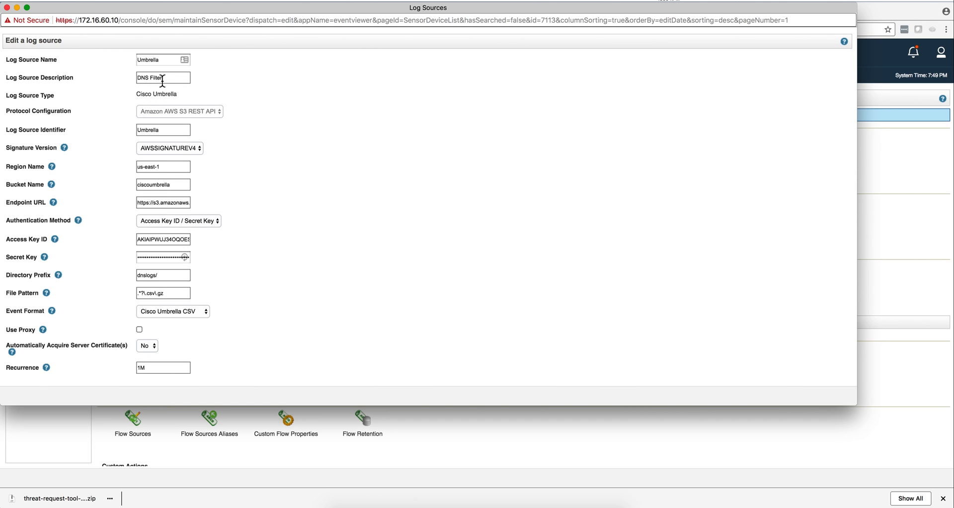
mouse_move(170, 108)
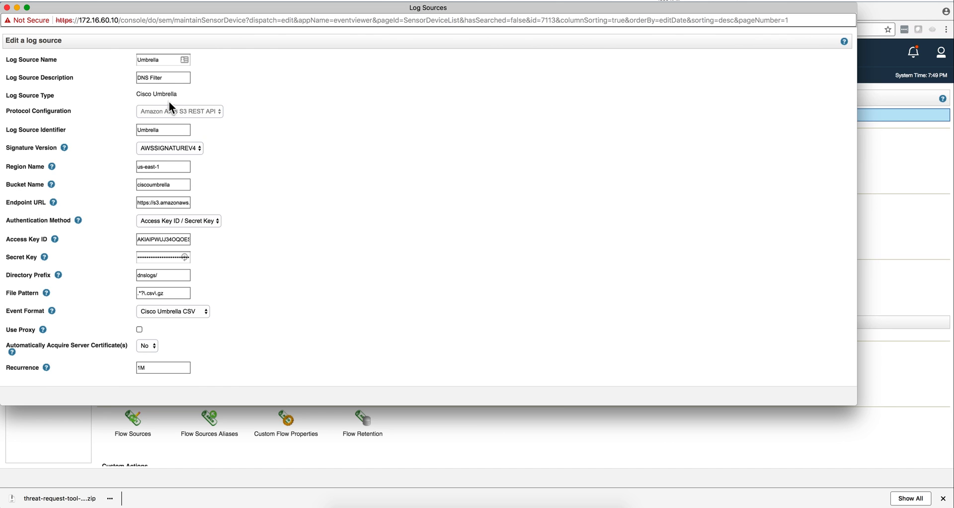
mouse_move(100, 99)
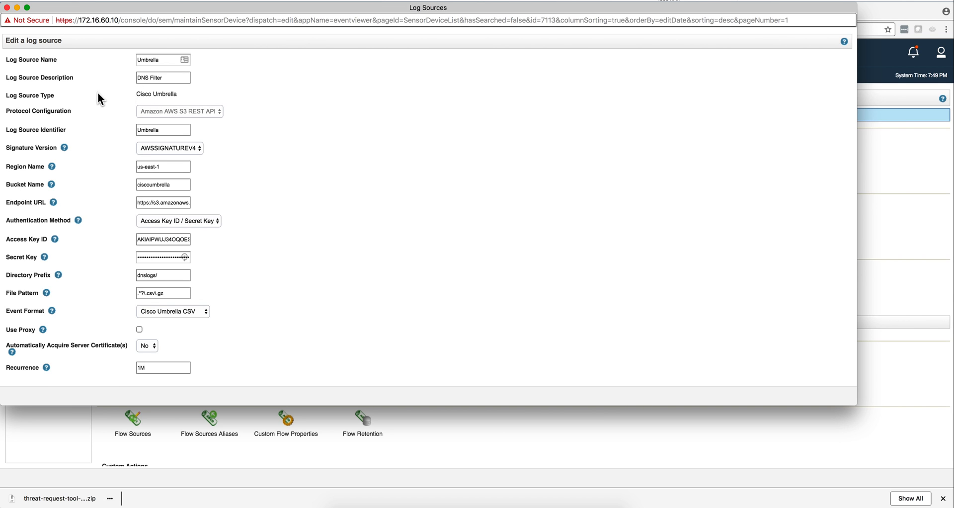
mouse_move(173, 101)
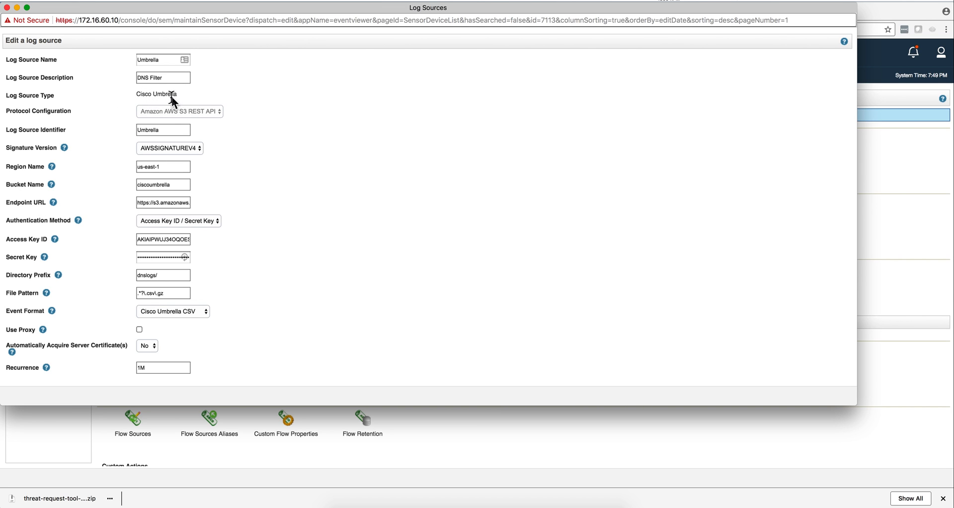
mouse_move(193, 99)
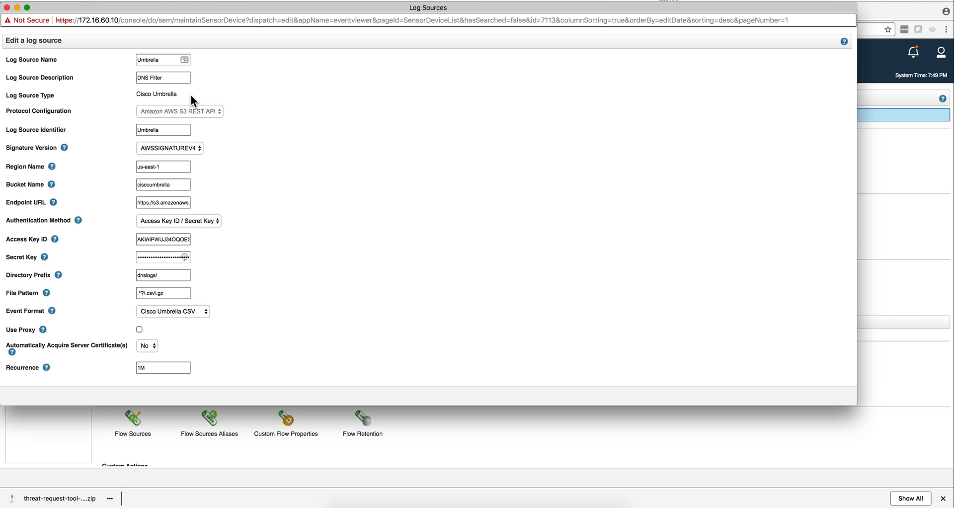
mouse_move(194, 101)
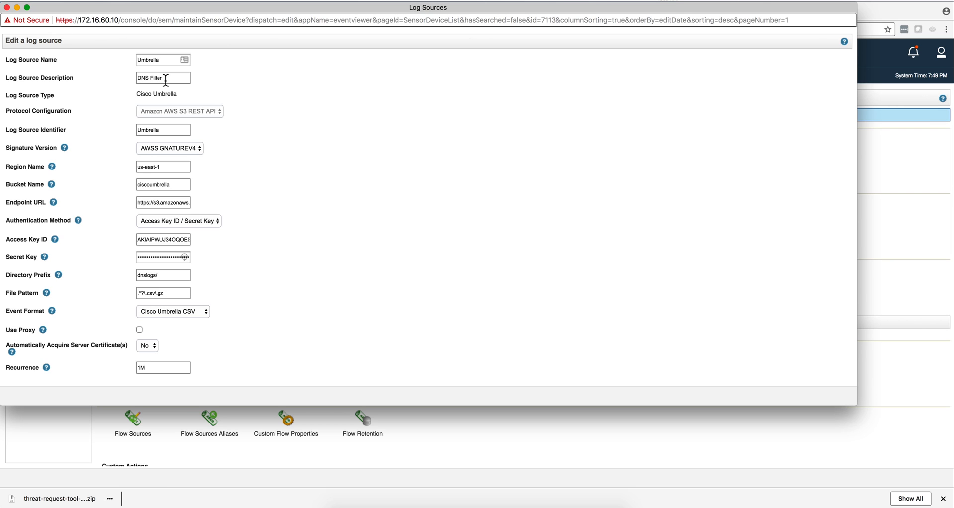
mouse_move(166, 94)
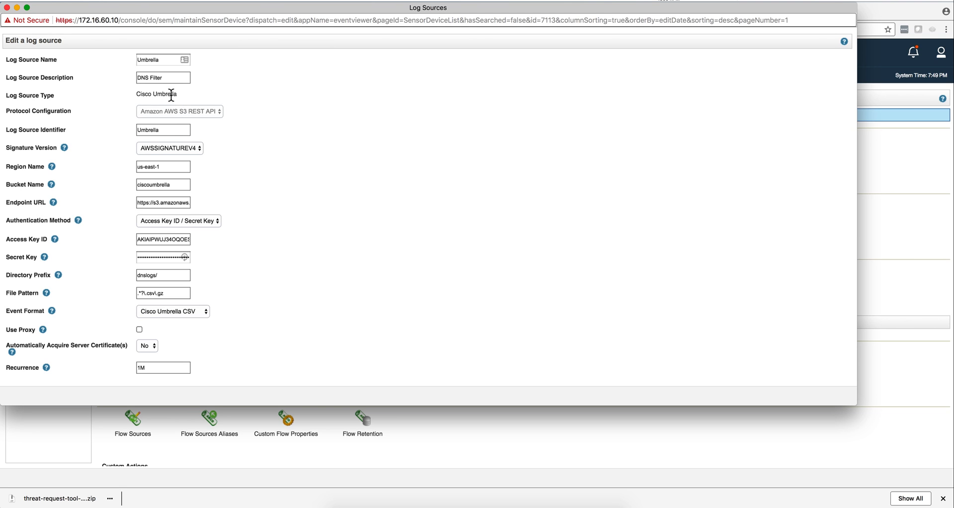
mouse_move(221, 120)
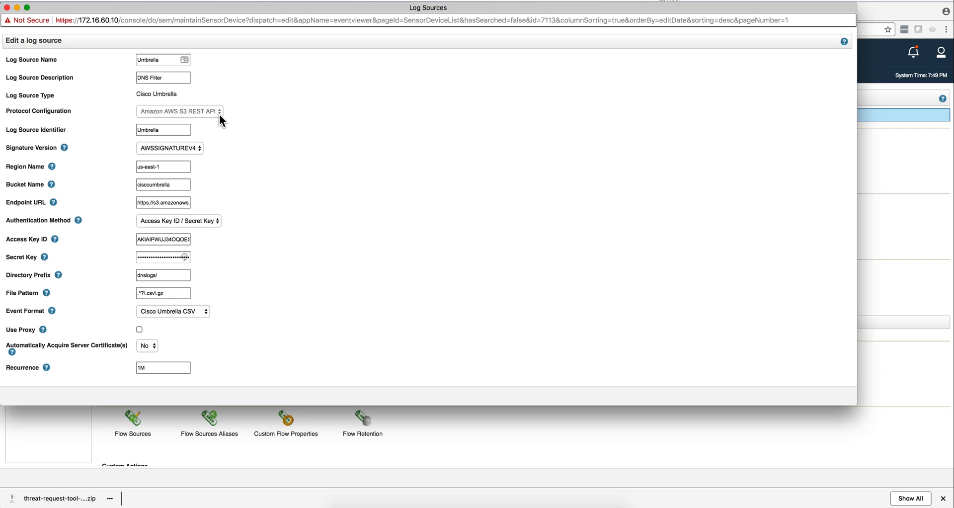
mouse_move(169, 118)
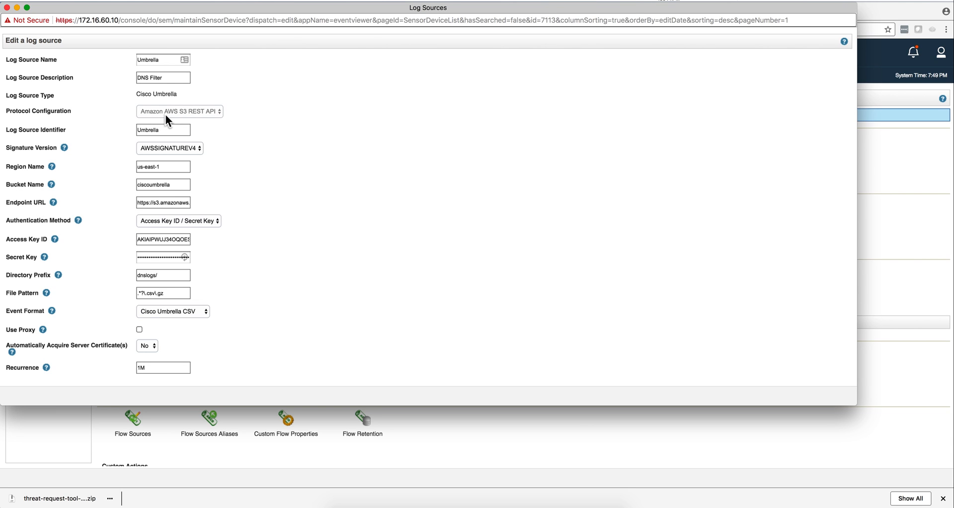
mouse_move(199, 117)
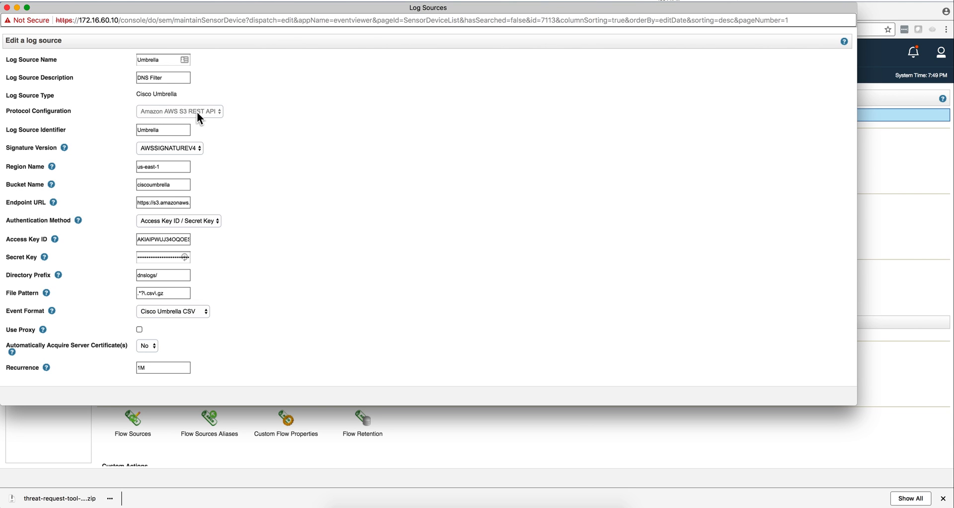
mouse_move(180, 132)
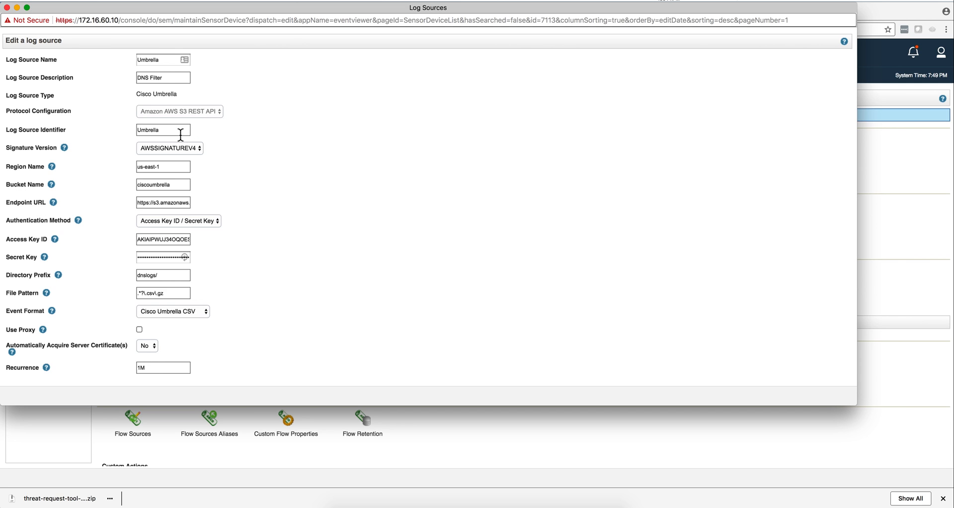
mouse_move(202, 158)
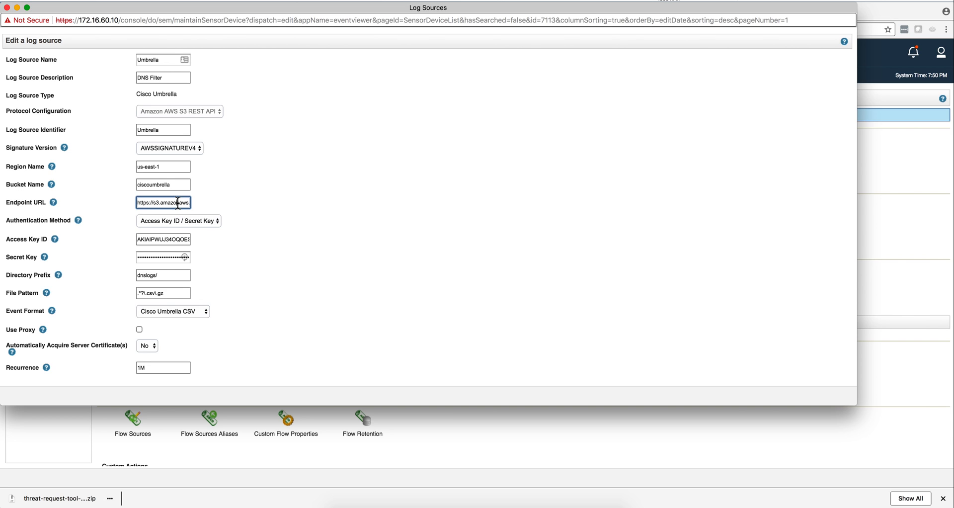
mouse_move(157, 227)
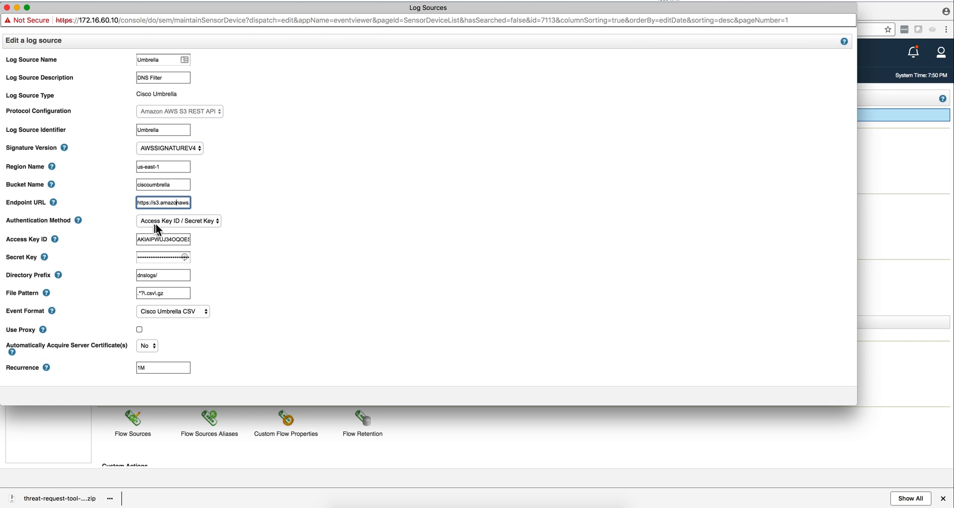
mouse_move(184, 226)
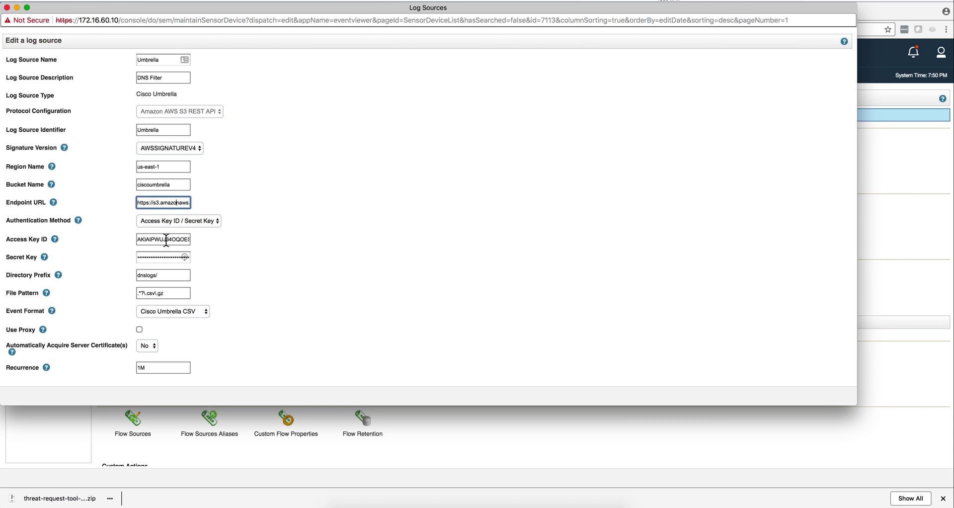
click(162, 257)
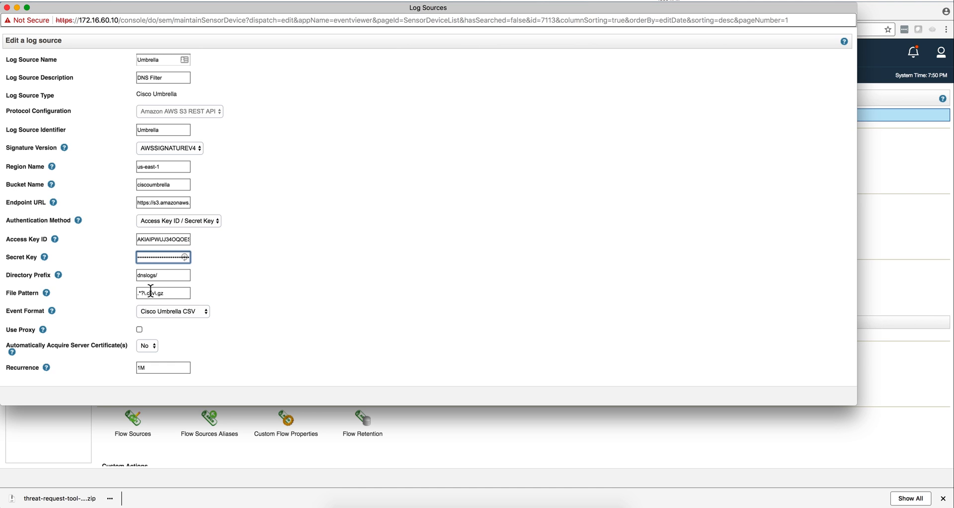
mouse_move(125, 302)
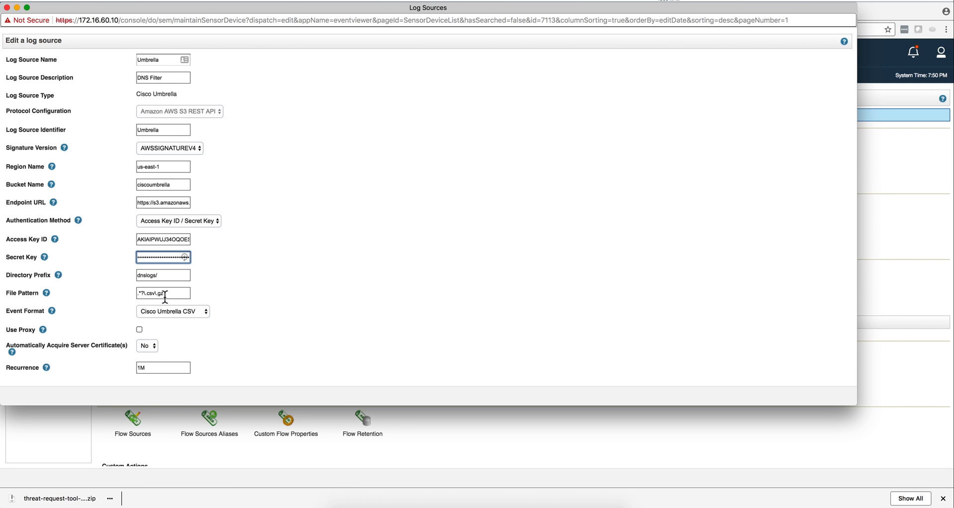
mouse_move(153, 316)
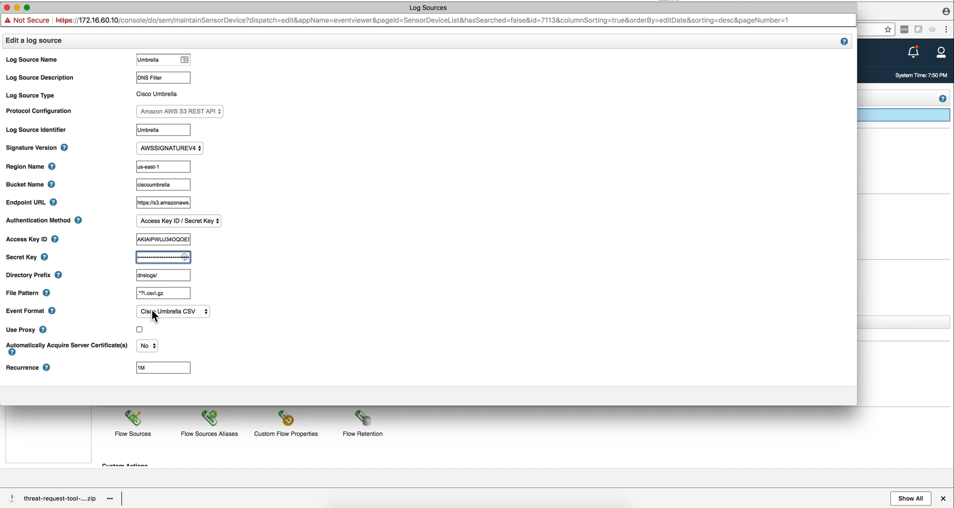
mouse_move(188, 320)
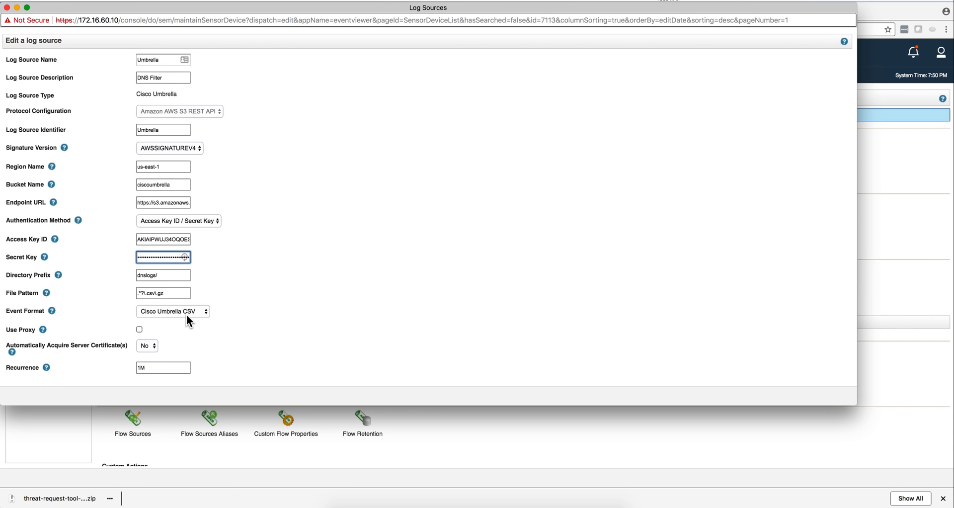
mouse_move(165, 346)
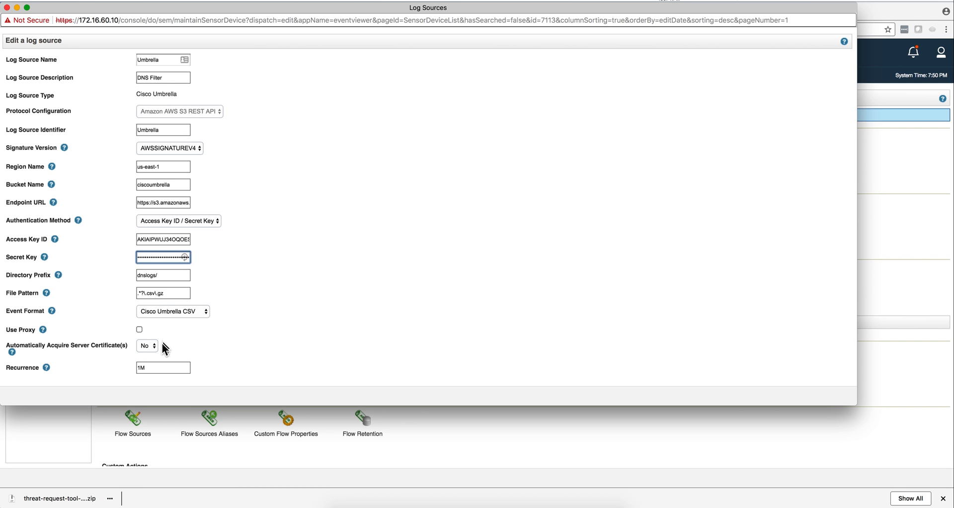
mouse_move(159, 352)
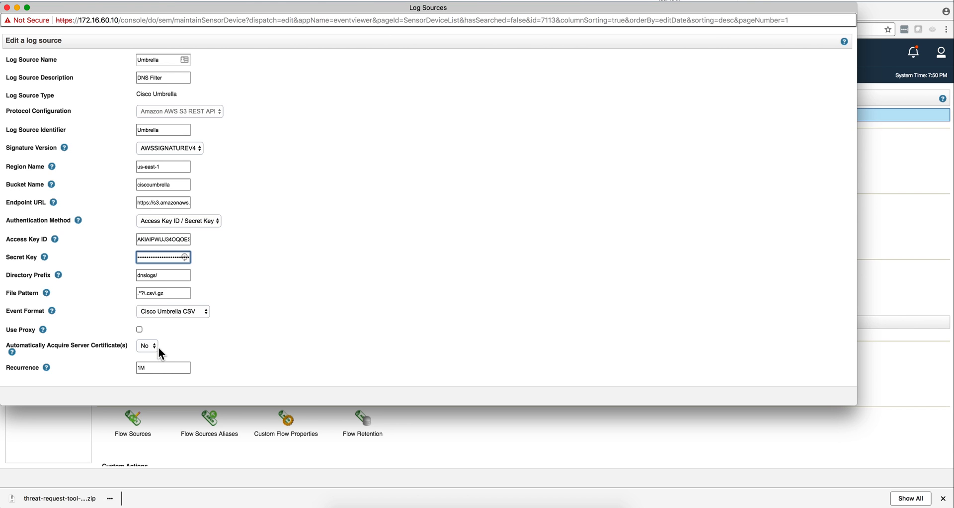
- Set Automatically Acquire Server Certificate(s) to Yes and acknowledge the trust warning
click(145, 345)
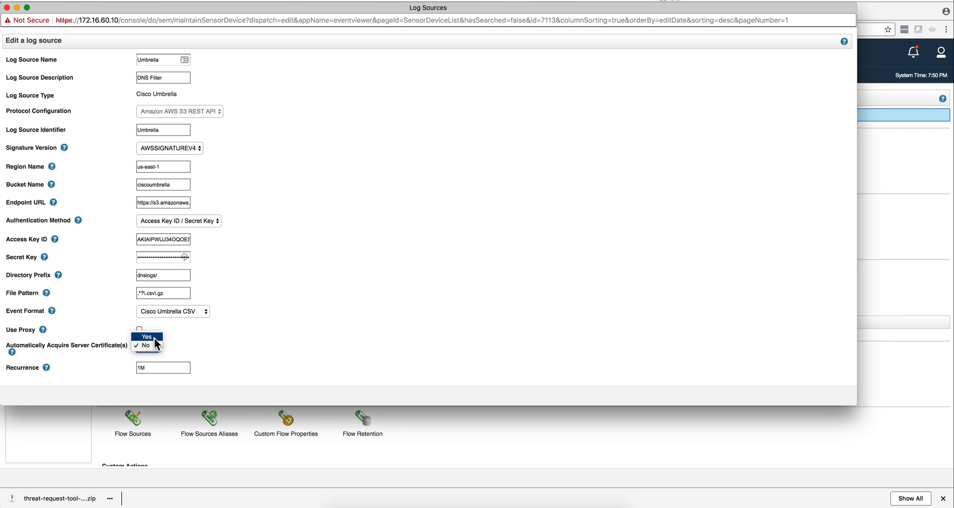
click(146, 336)
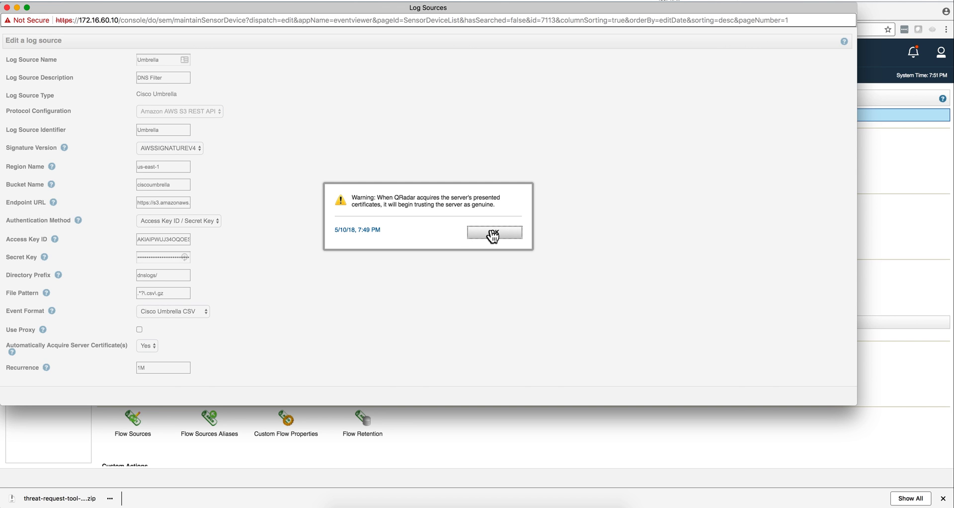
click(494, 233)
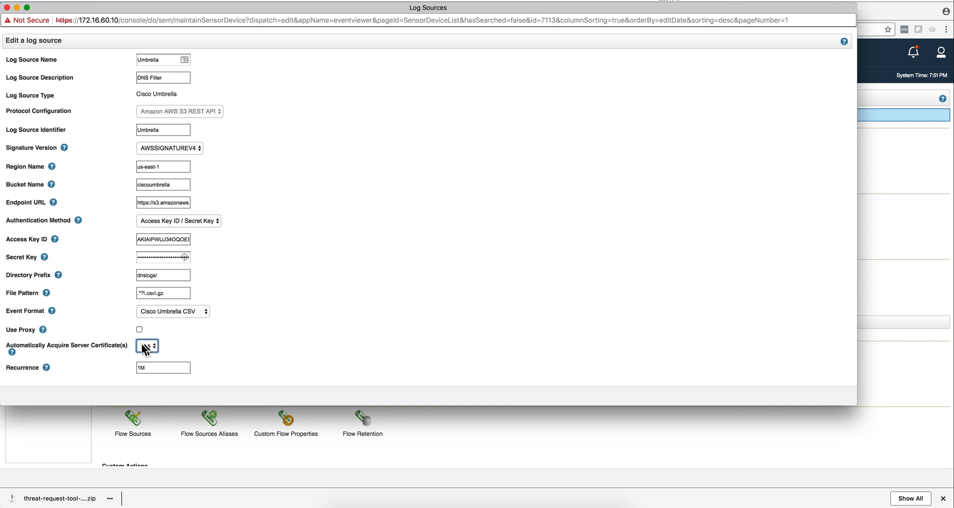
click(146, 345)
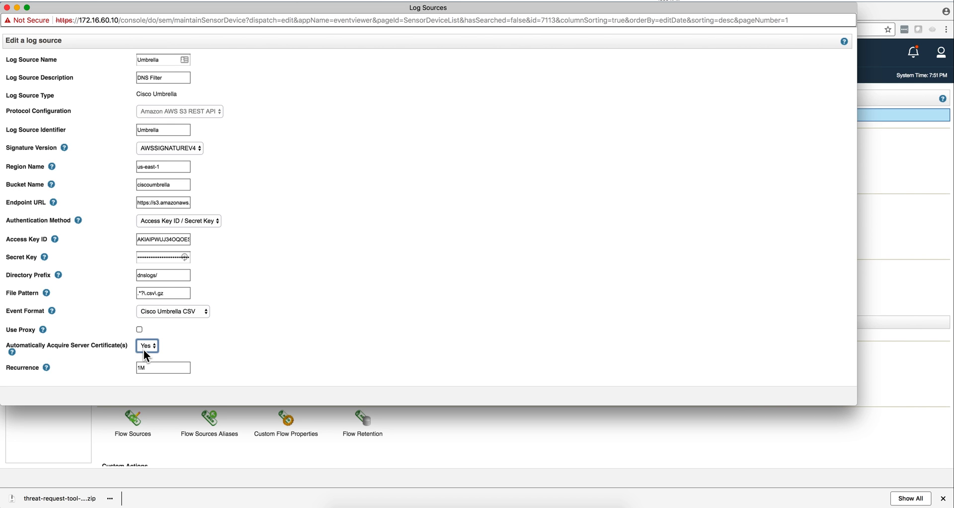
mouse_move(175, 362)
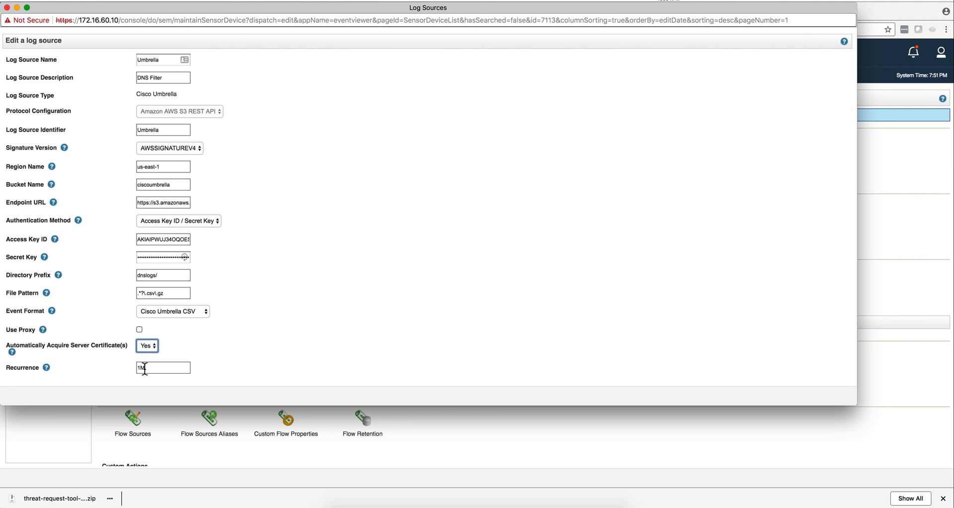
- Save the Cisco Umbrella log source configuration from the bottom of the edit form
scroll(down, 3)
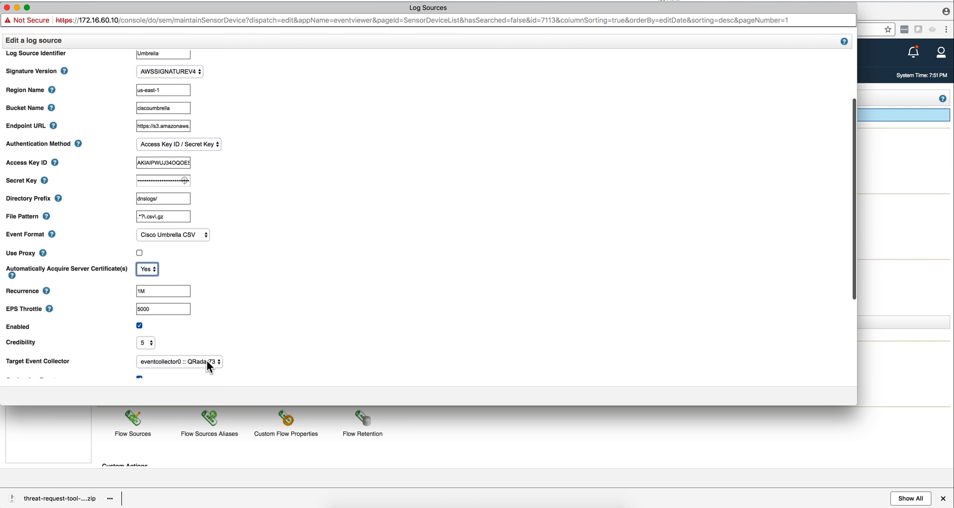
scroll(down, 3)
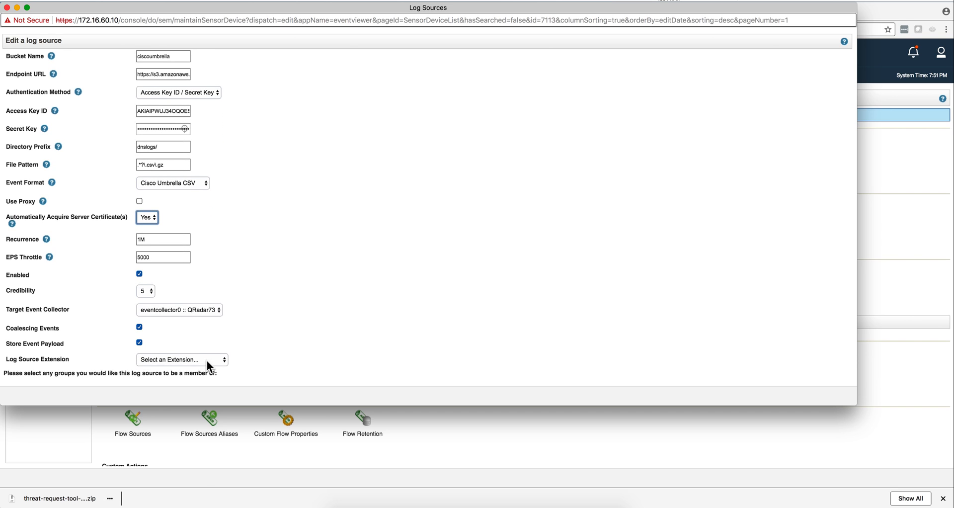
scroll(down, 3)
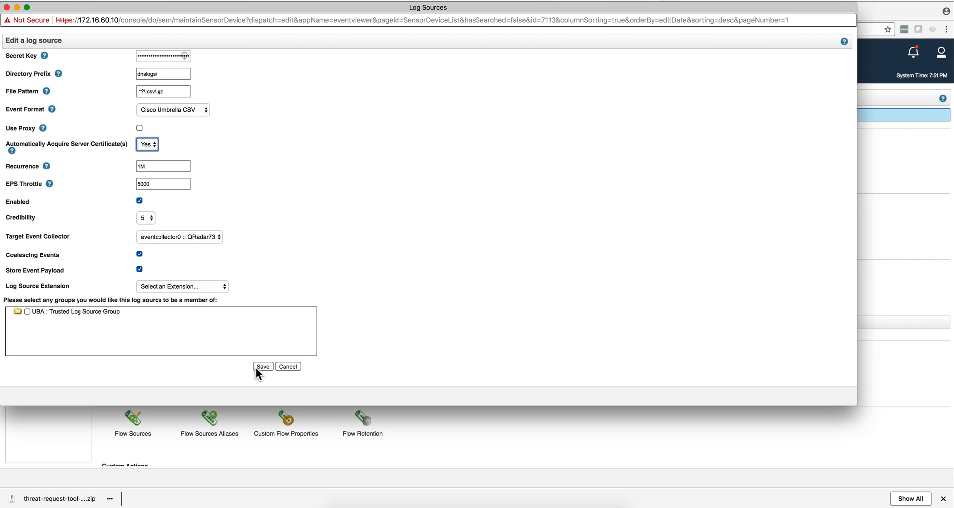
click(262, 365)
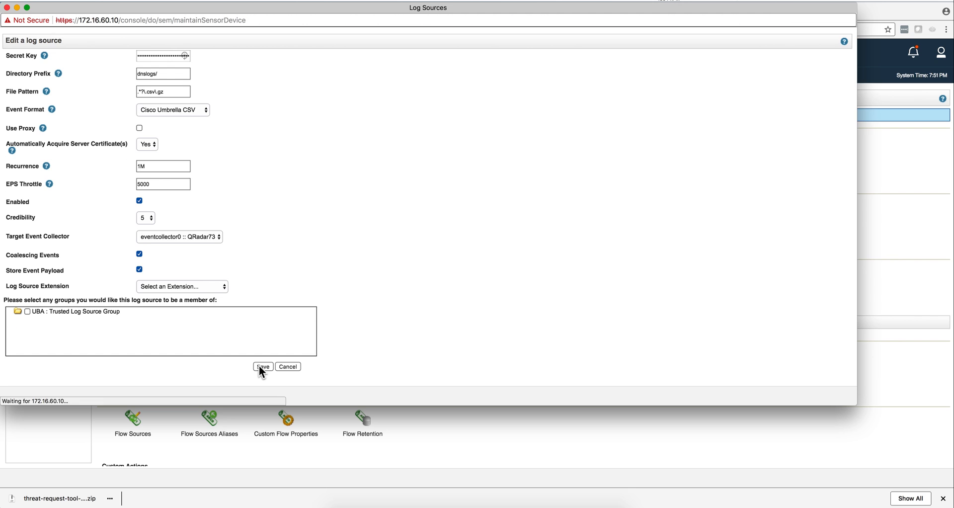
click(262, 365)
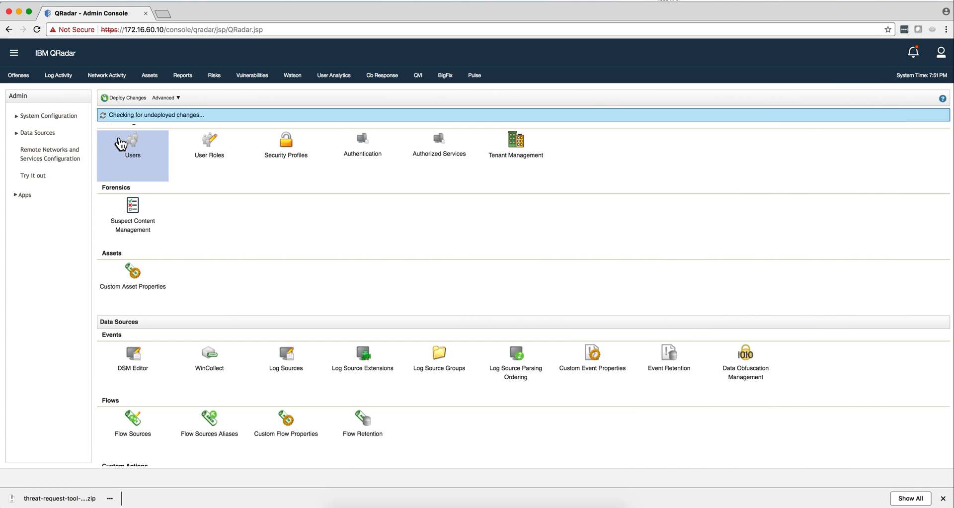
mouse_move(232, 230)
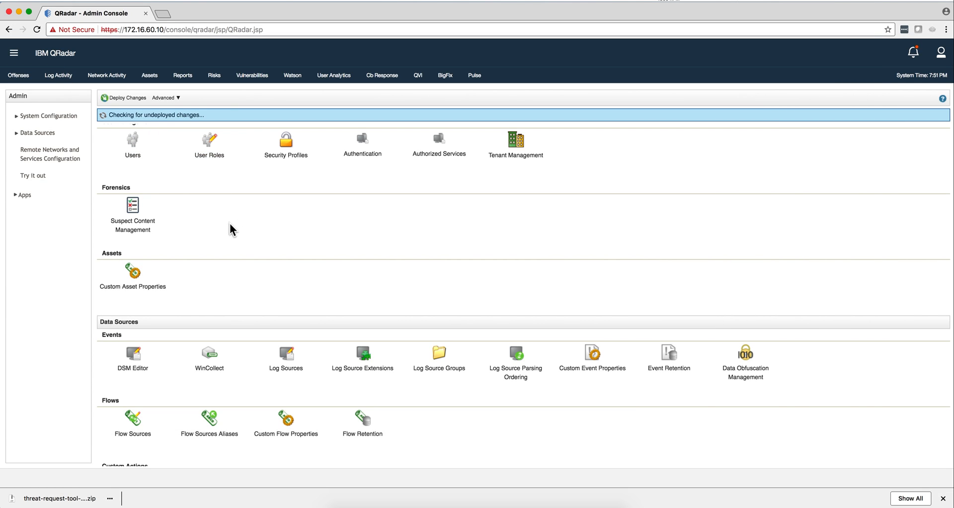
mouse_move(170, 142)
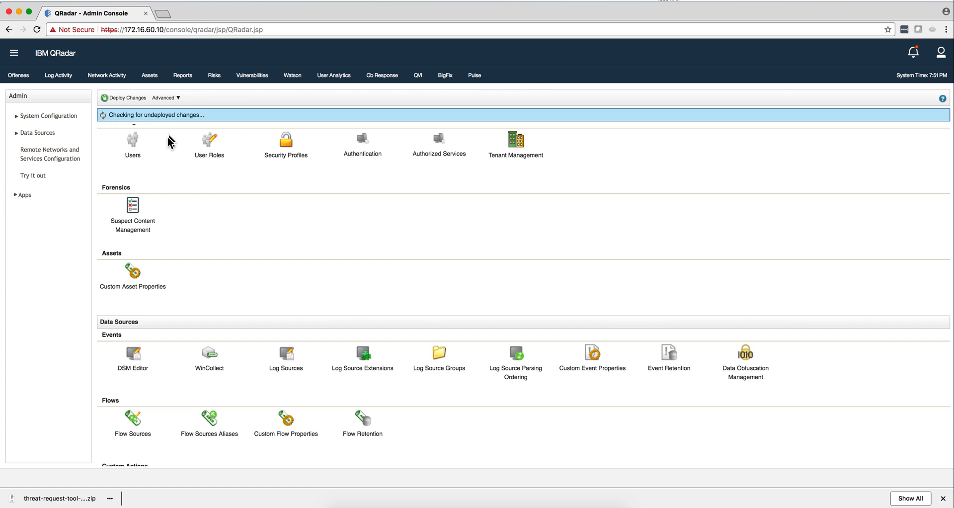
mouse_move(124, 97)
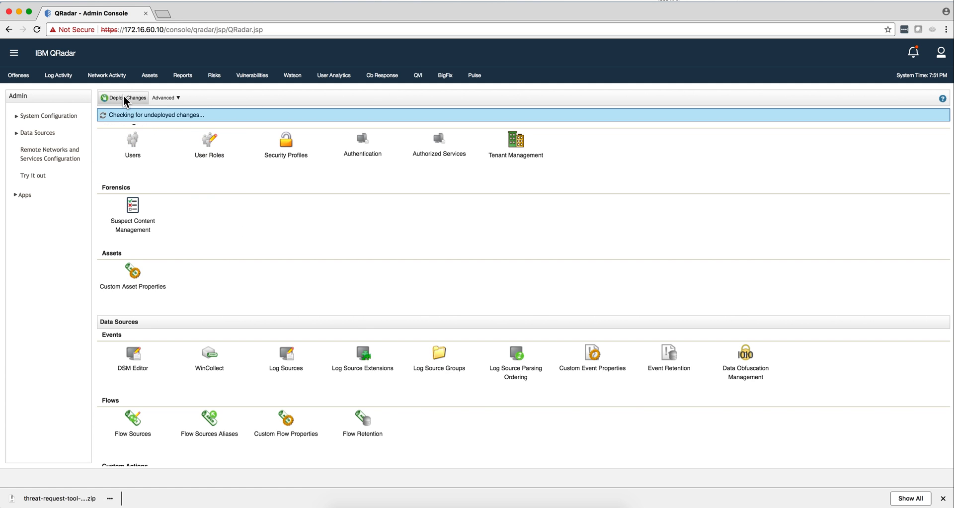
mouse_move(124, 97)
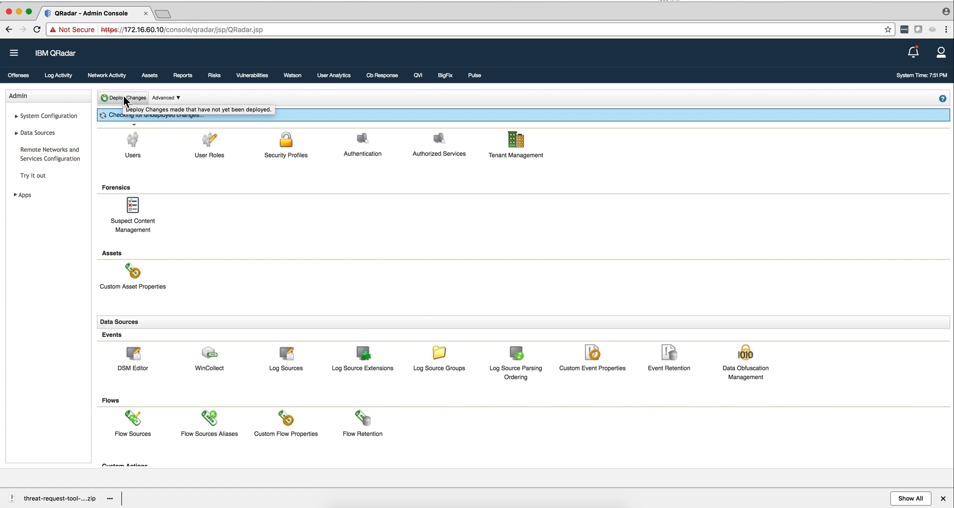
- Deploy the pending log source changes from the Admin tab
click(613, 14)
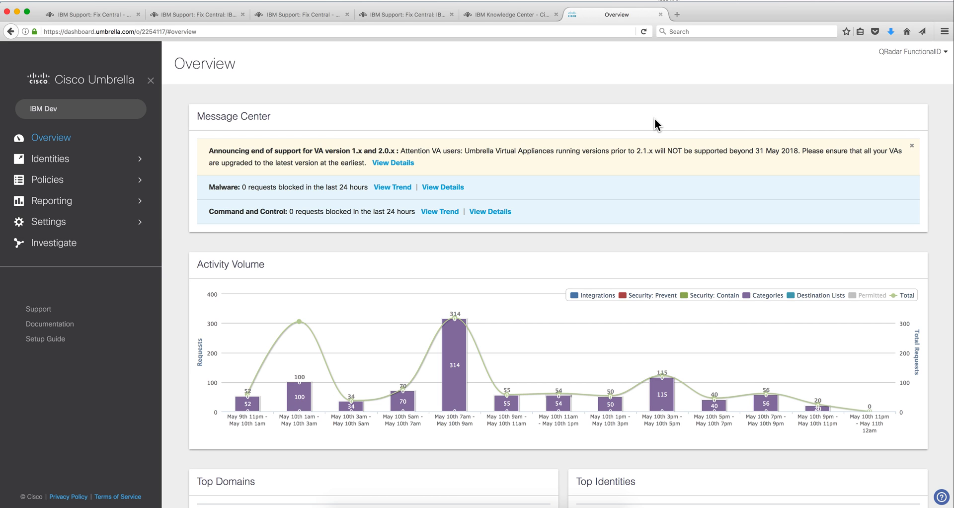
mouse_move(501, 115)
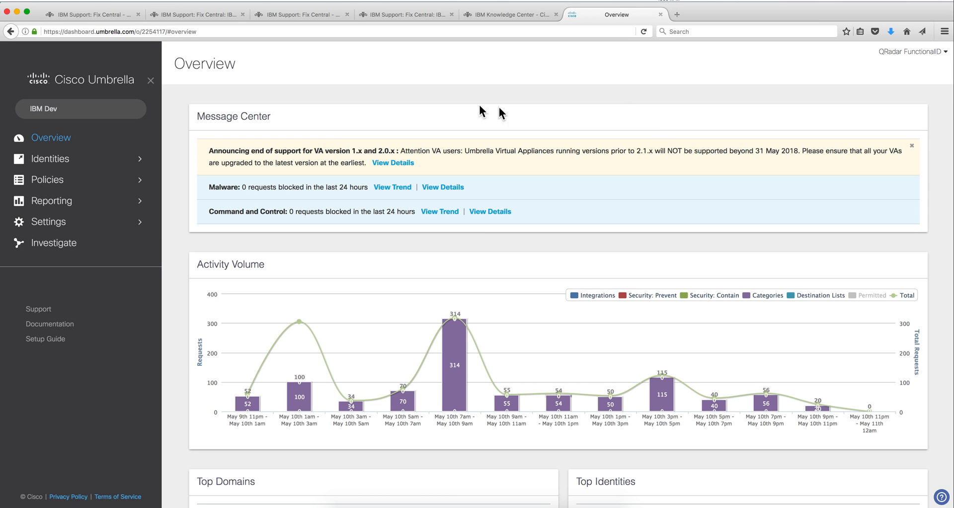
mouse_move(168, 104)
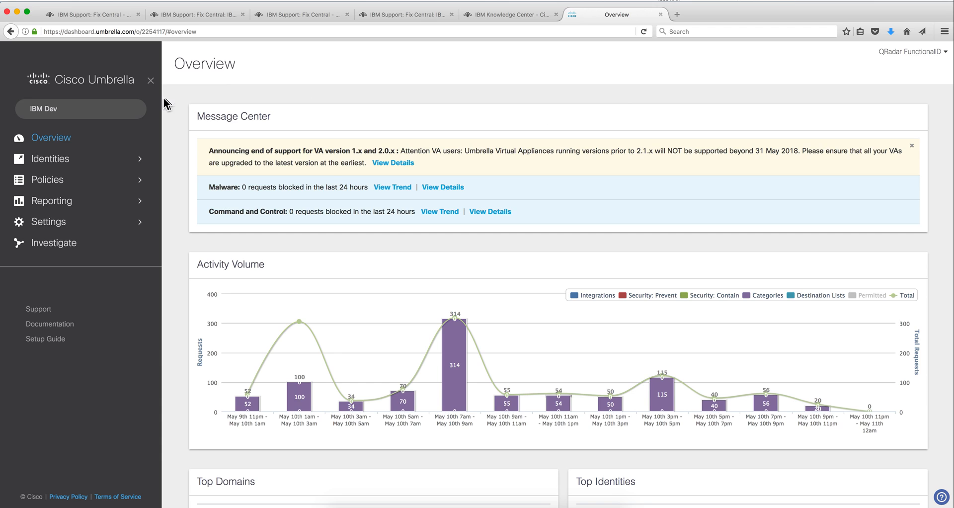
mouse_move(196, 118)
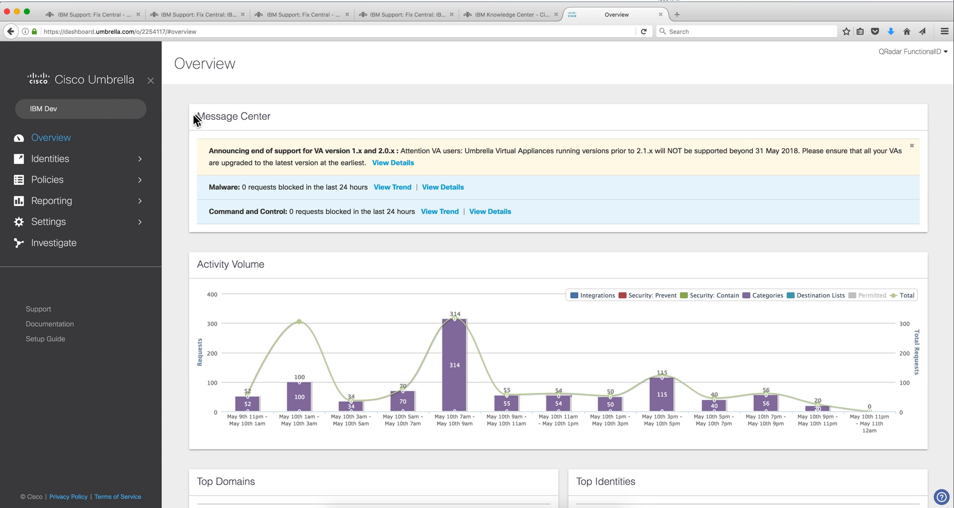
mouse_move(48, 231)
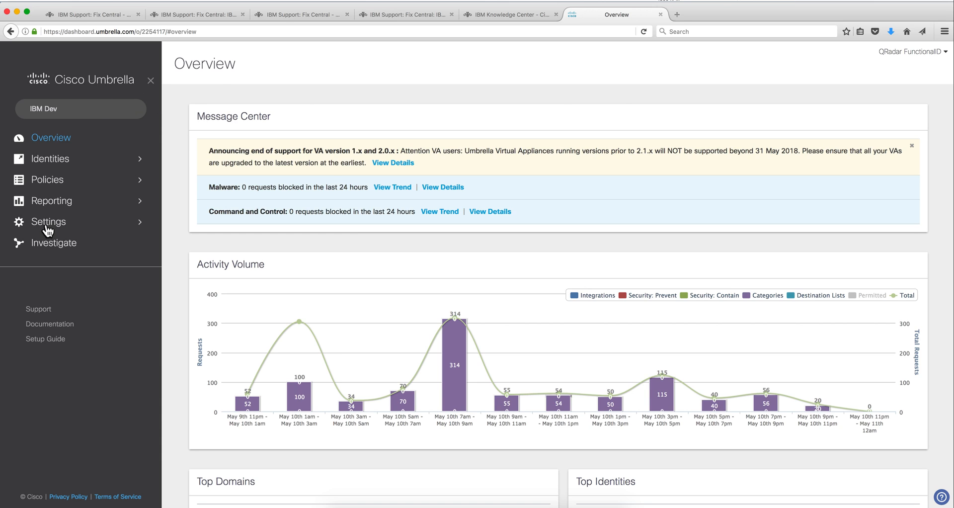
- View Umbrella Log Management showing active Amazon S3 logging, then move to the IBM Knowledge Center guide
click(47, 222)
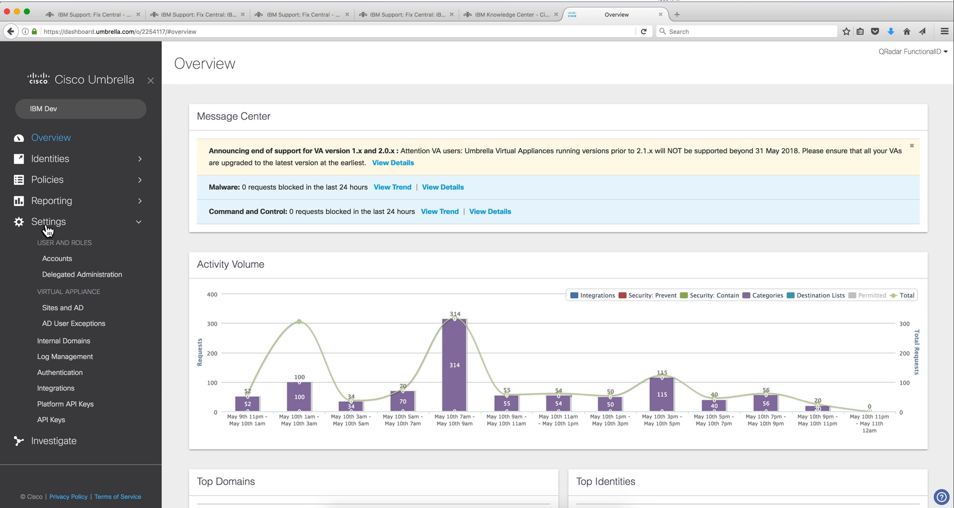
mouse_move(39, 323)
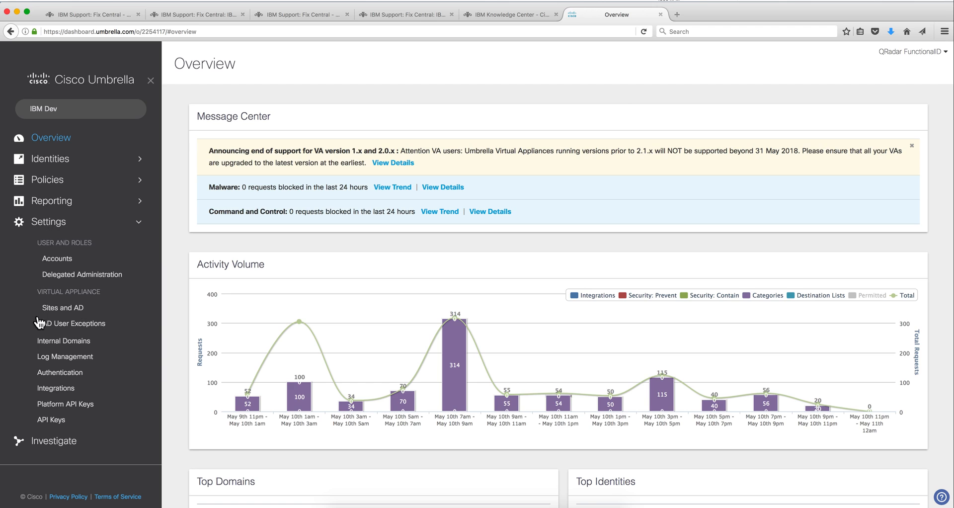
click(65, 356)
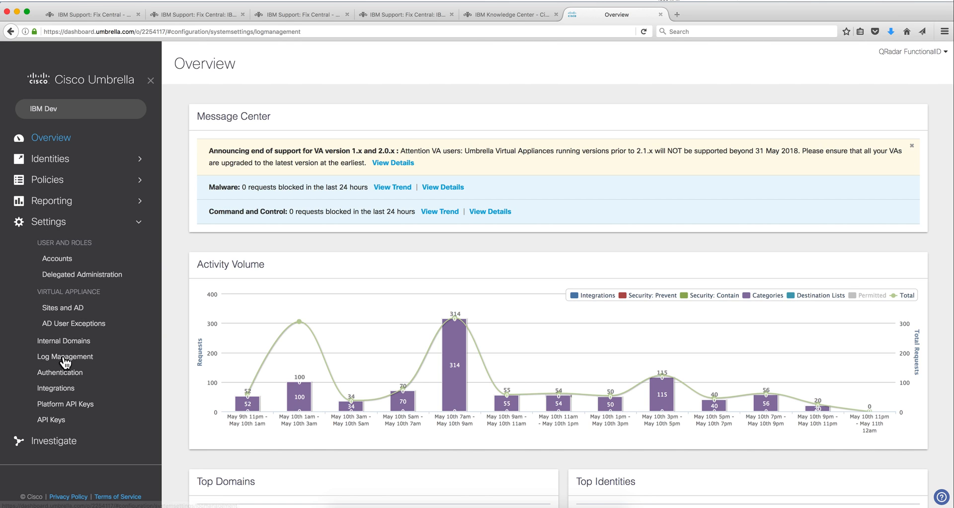
click(64, 357)
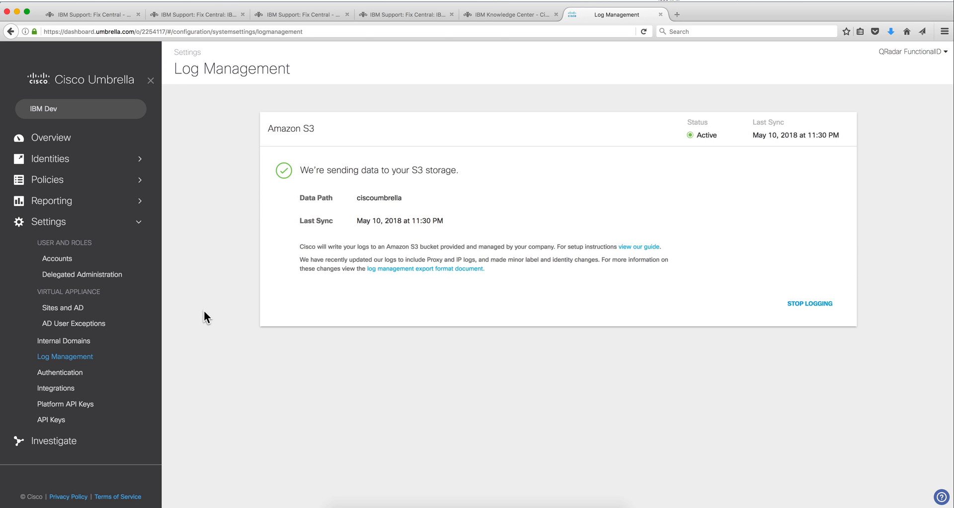
mouse_move(313, 199)
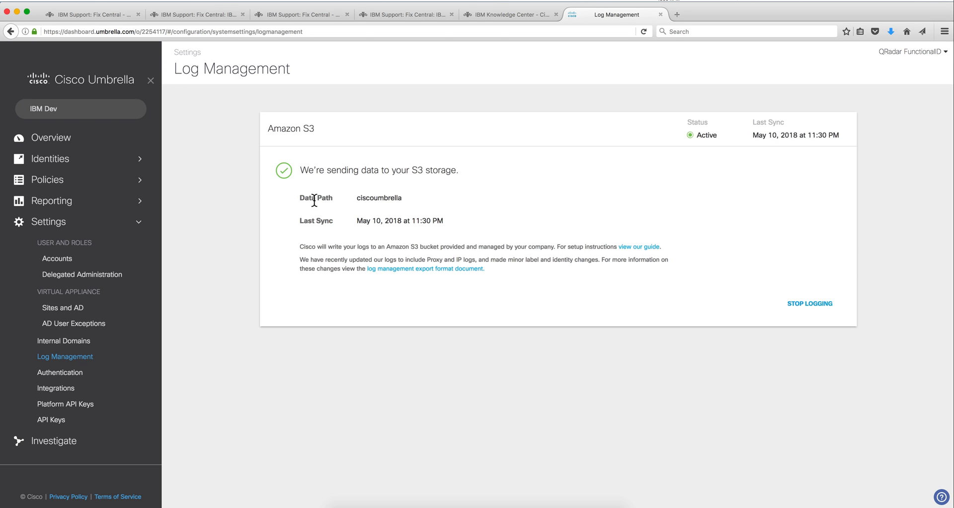
mouse_move(358, 205)
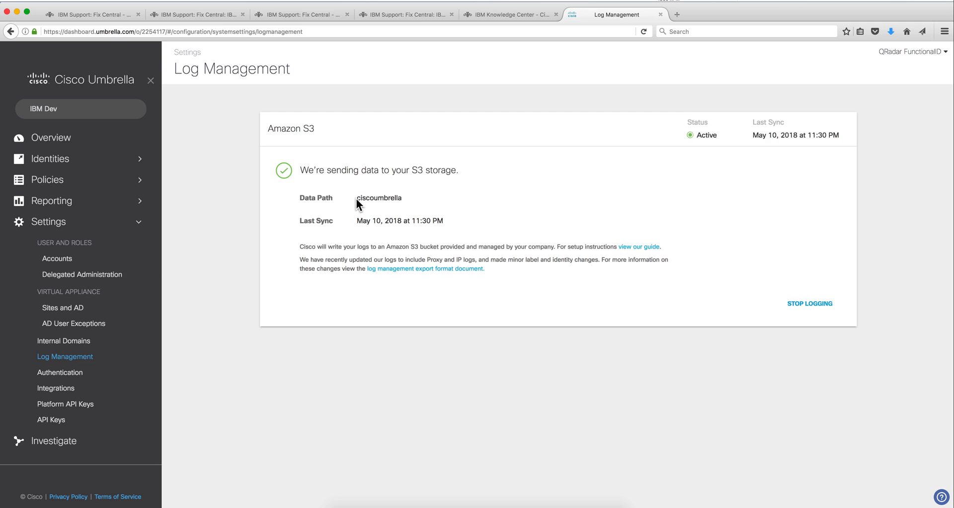
mouse_move(411, 204)
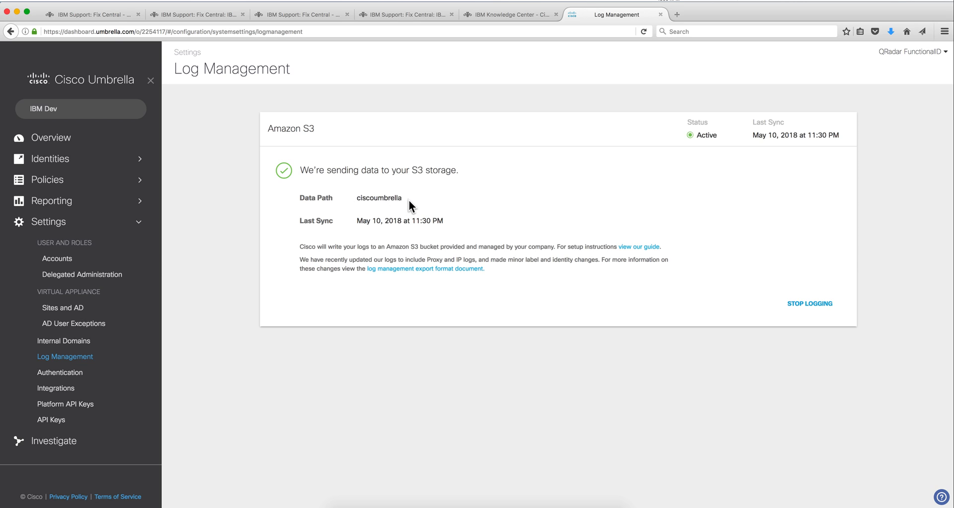
mouse_move(435, 220)
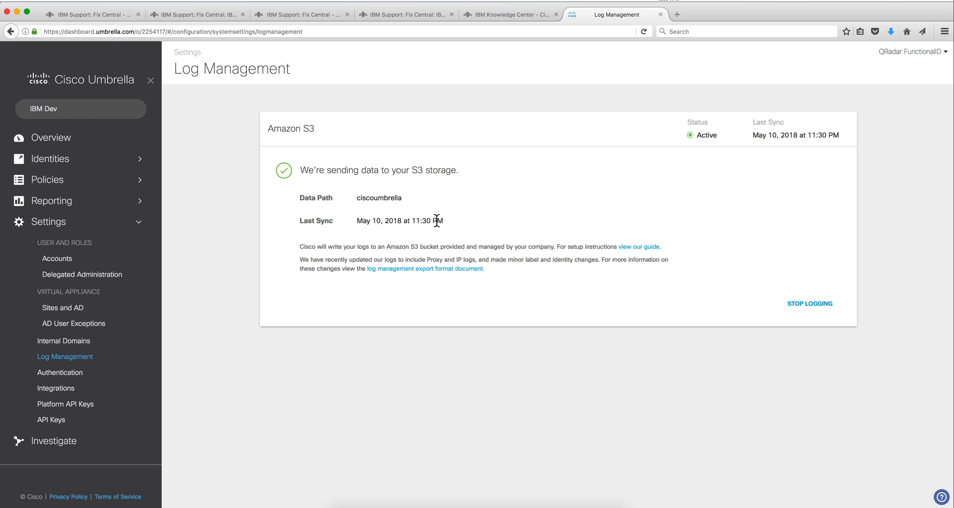
mouse_move(604, 229)
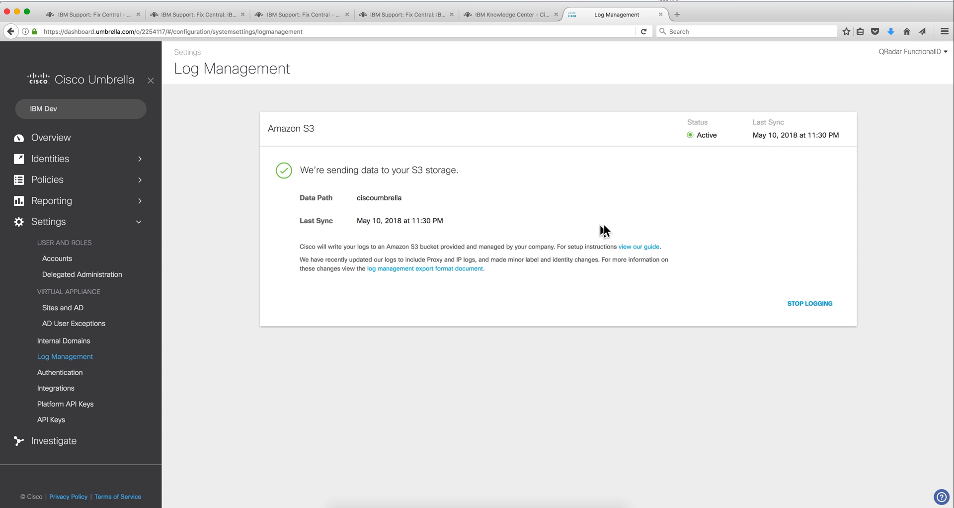
mouse_move(583, 211)
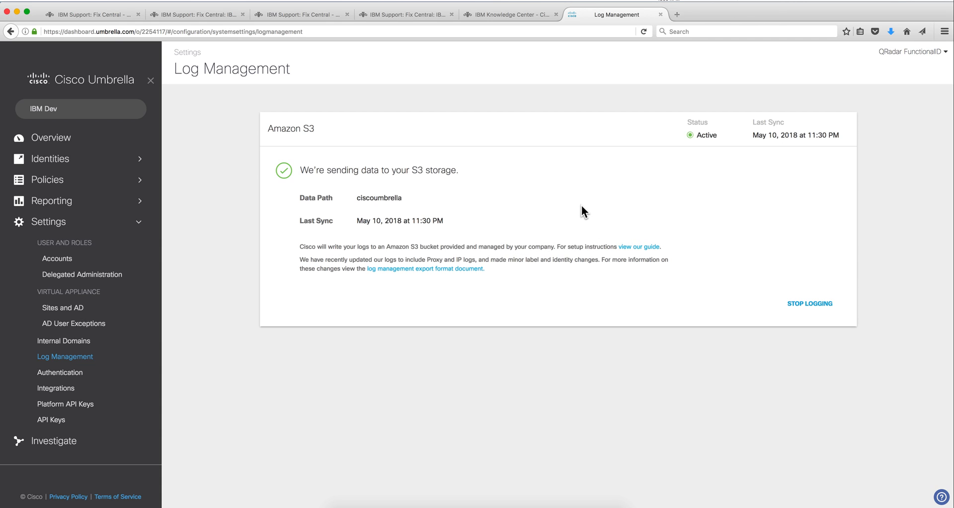
mouse_move(688, 287)
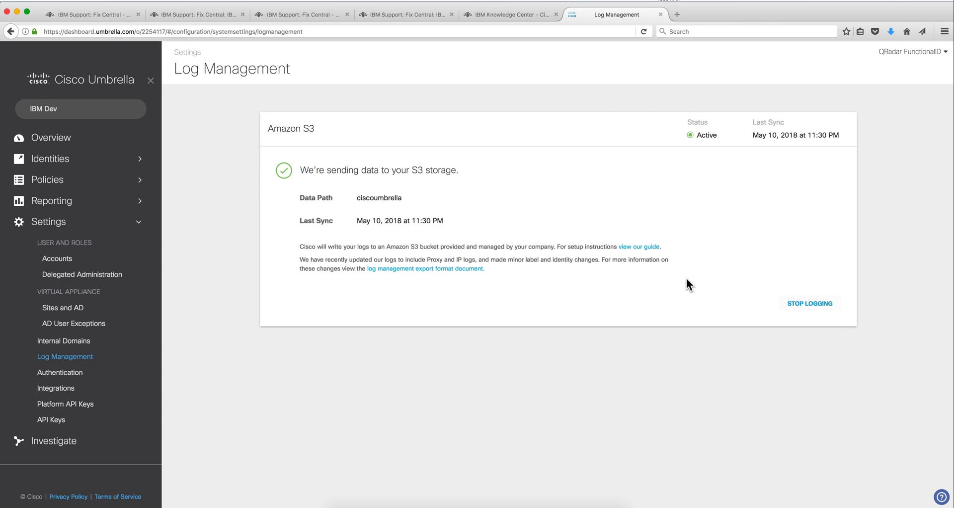
mouse_move(429, 52)
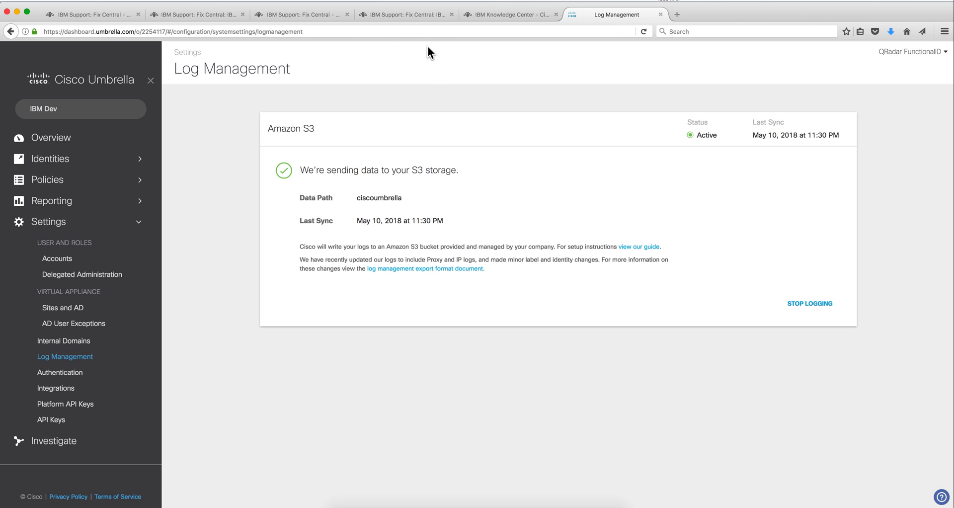
mouse_move(502, 14)
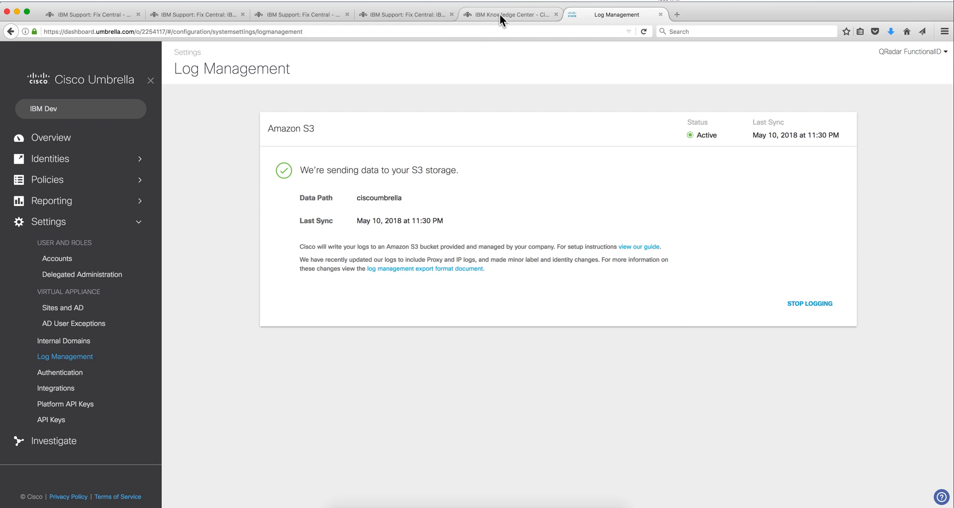
click(509, 14)
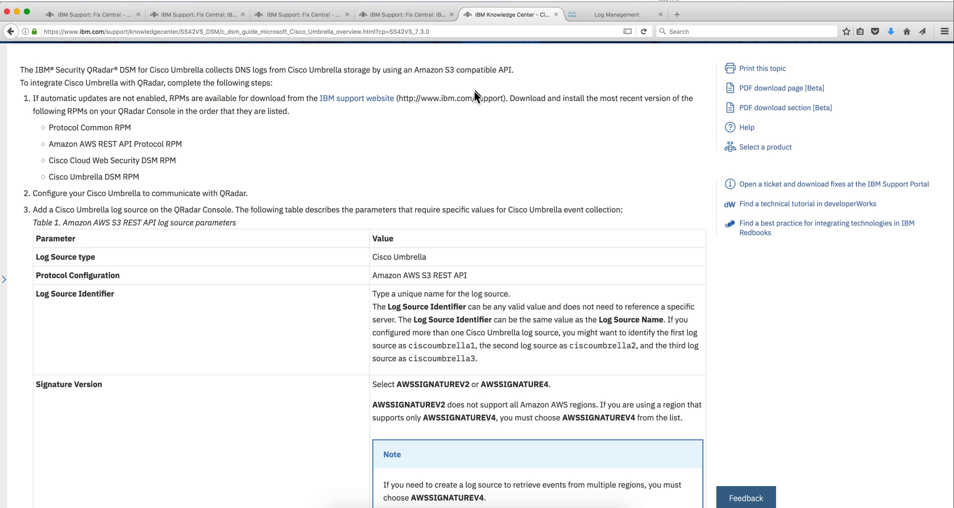
mouse_move(432, 139)
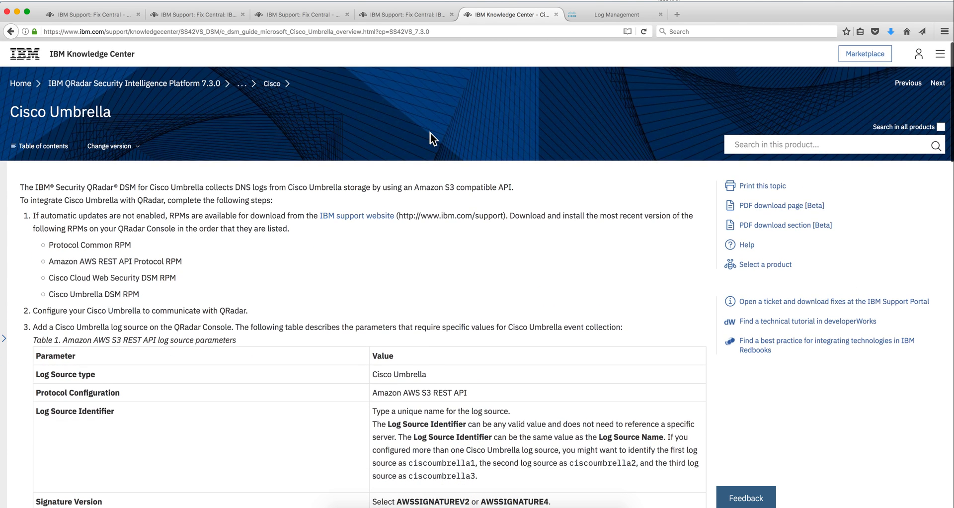
scroll(down, 3)
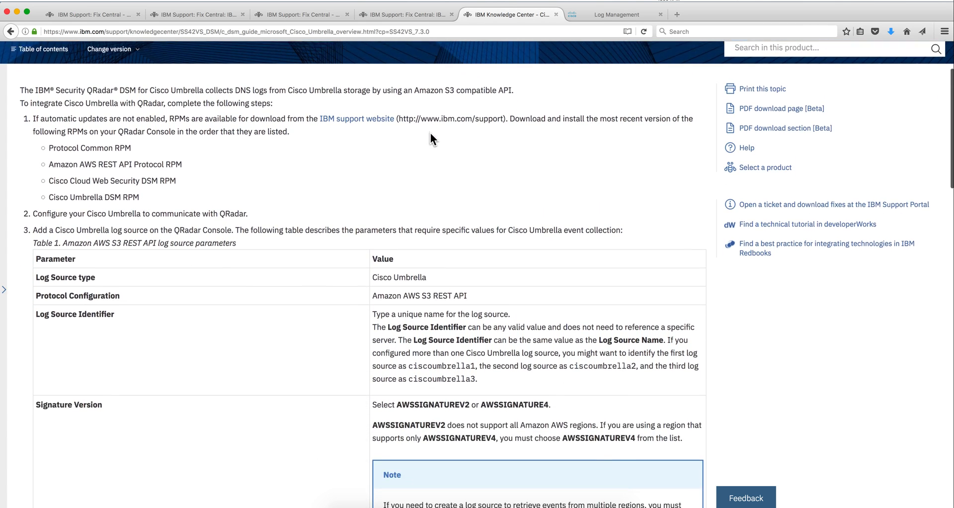
scroll(down, 3)
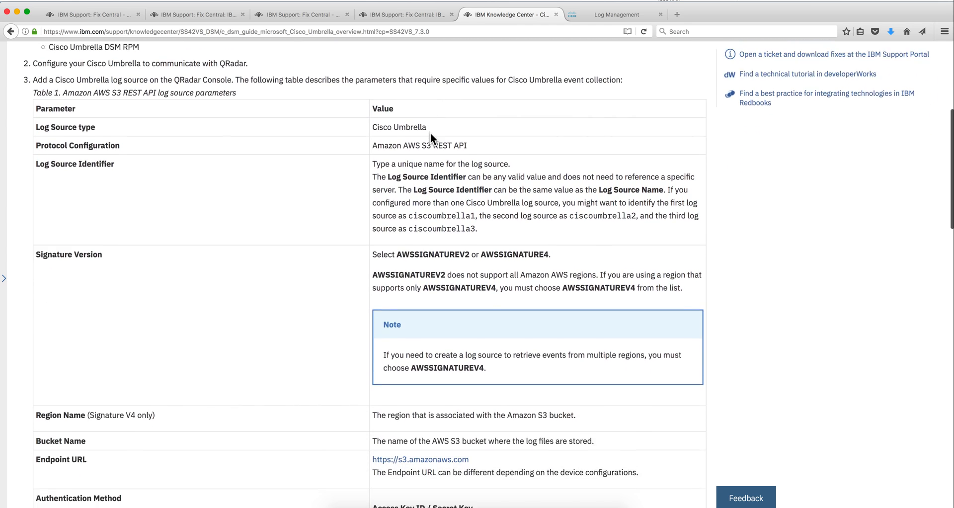
scroll(down, 3)
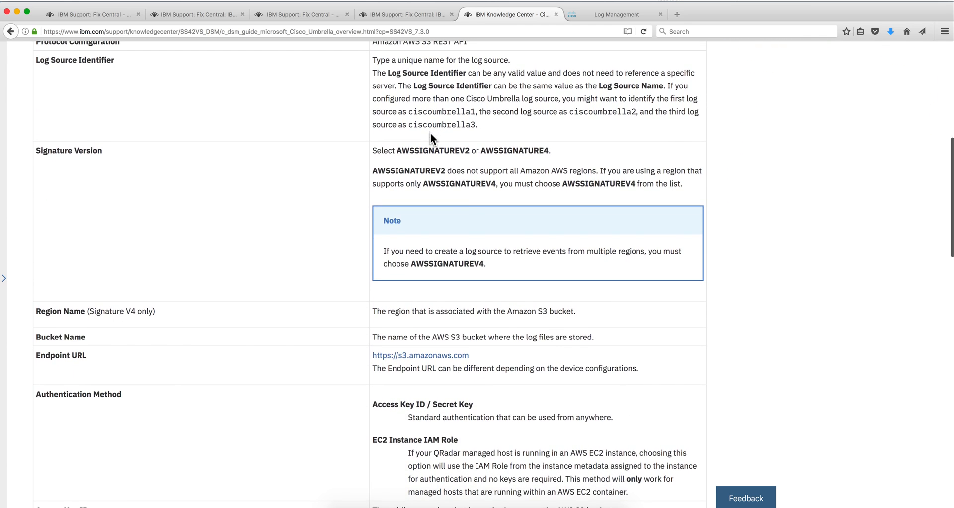
mouse_move(468, 187)
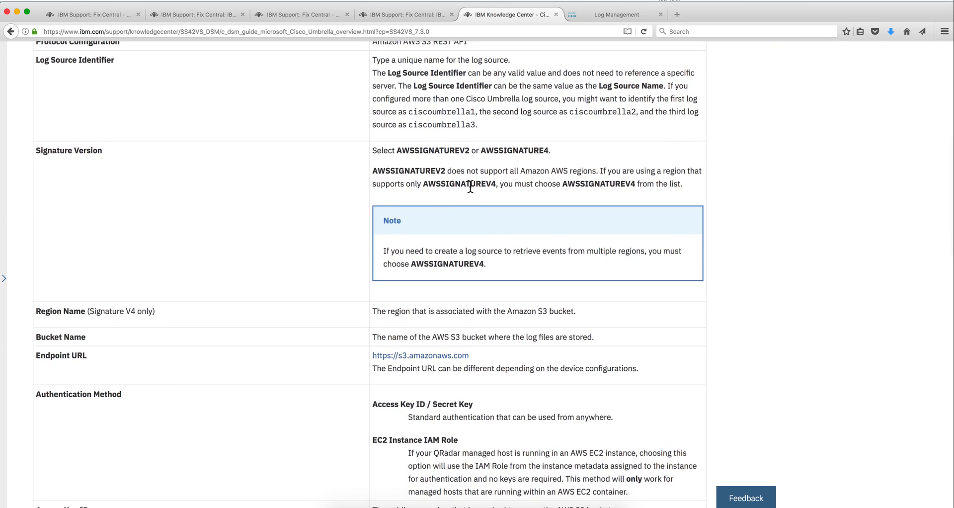
mouse_move(488, 186)
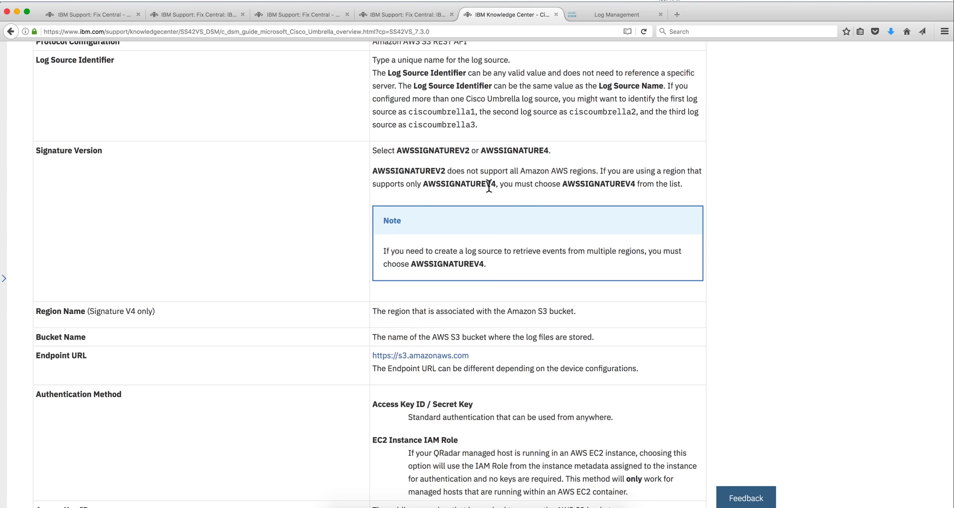
scroll(down, 3)
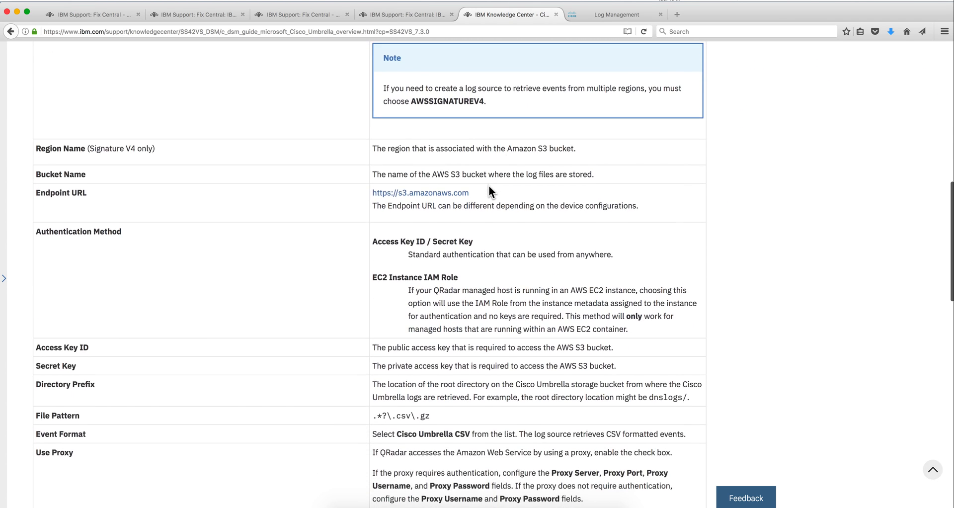
scroll(down, 3)
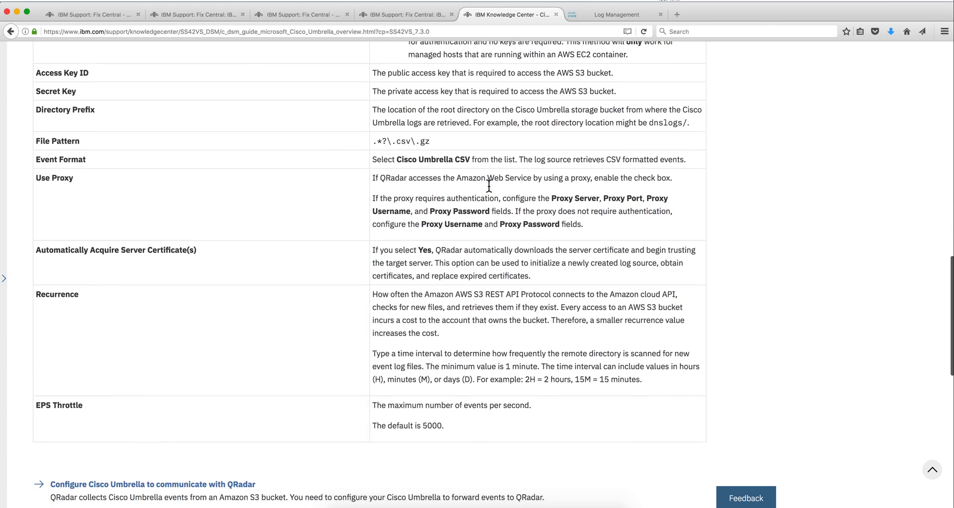
scroll(down, 3)
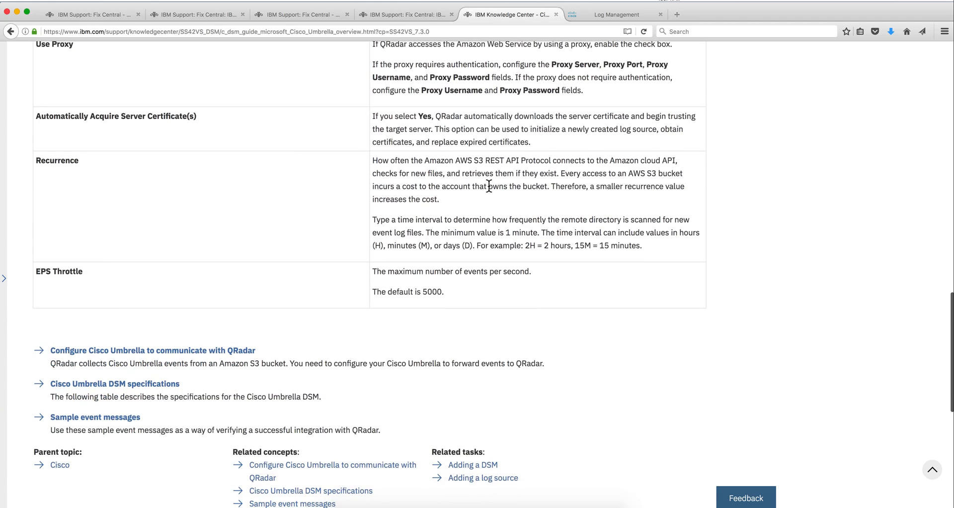
scroll(up, 3)
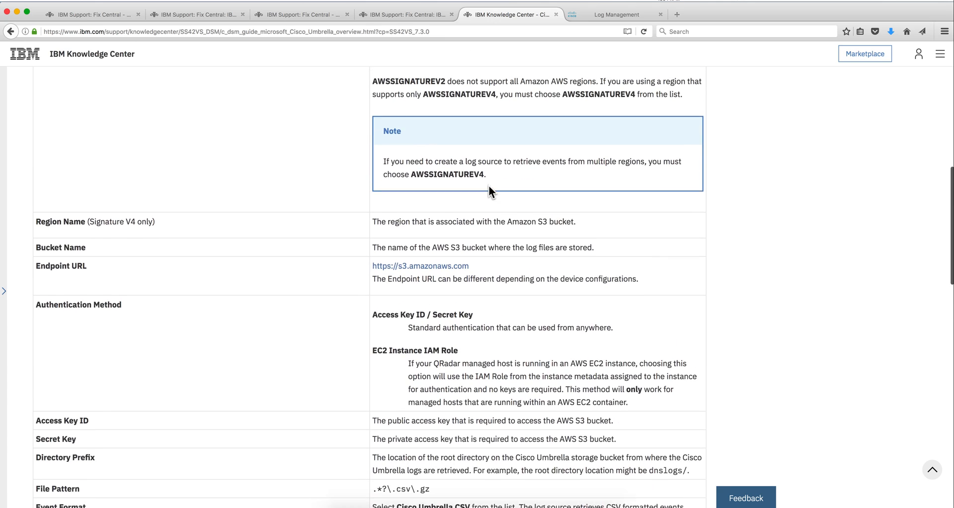
scroll(up, 3)
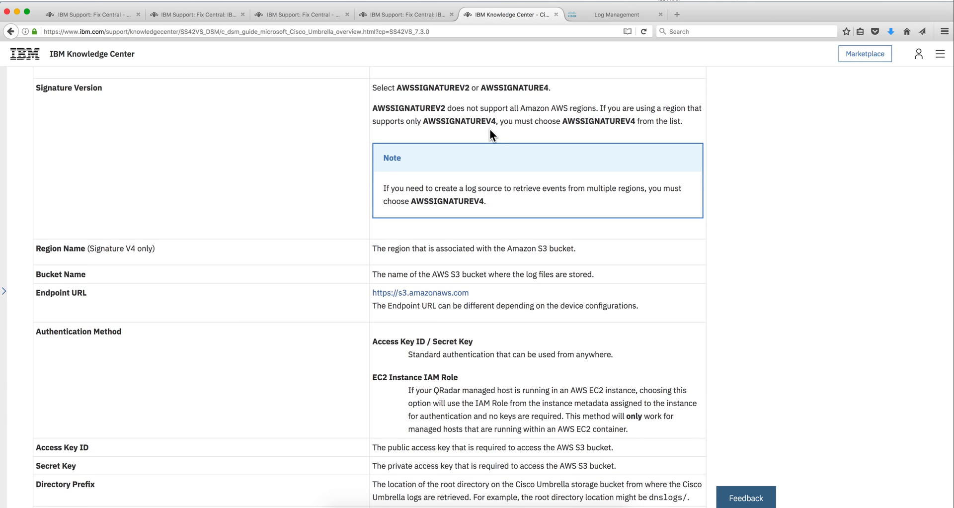
mouse_move(433, 239)
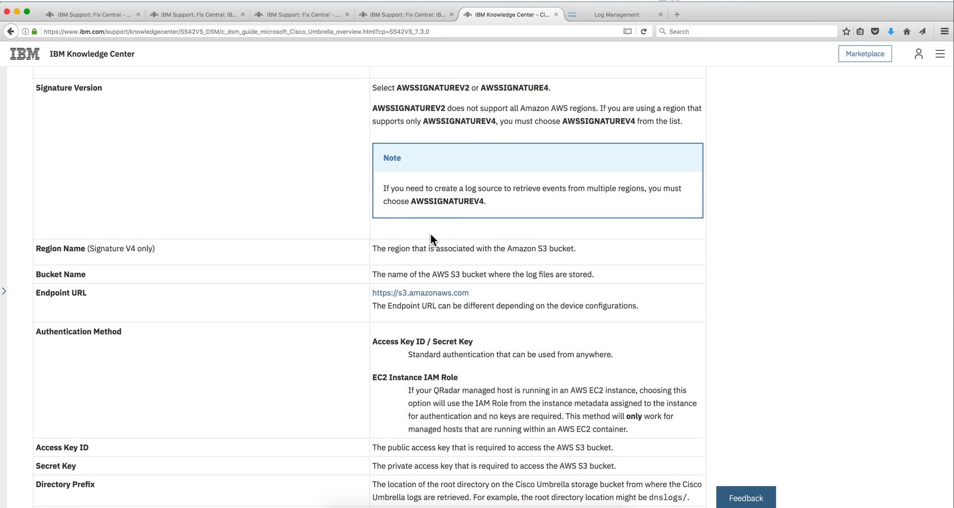
scroll(down, 3)
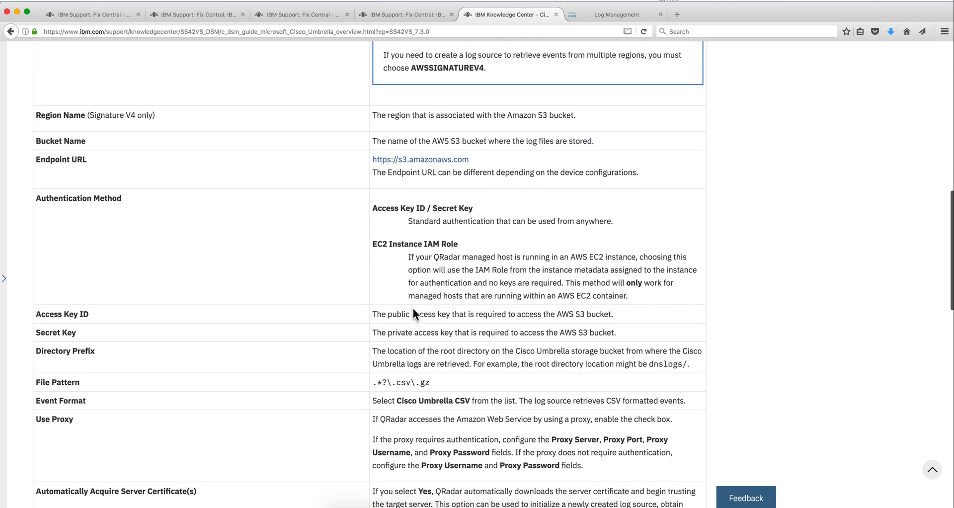
mouse_move(429, 501)
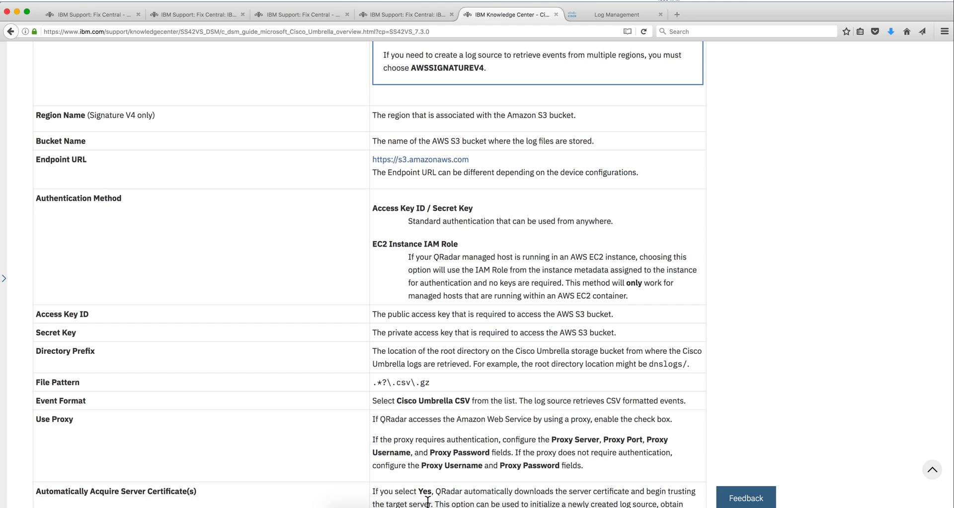
mouse_move(428, 500)
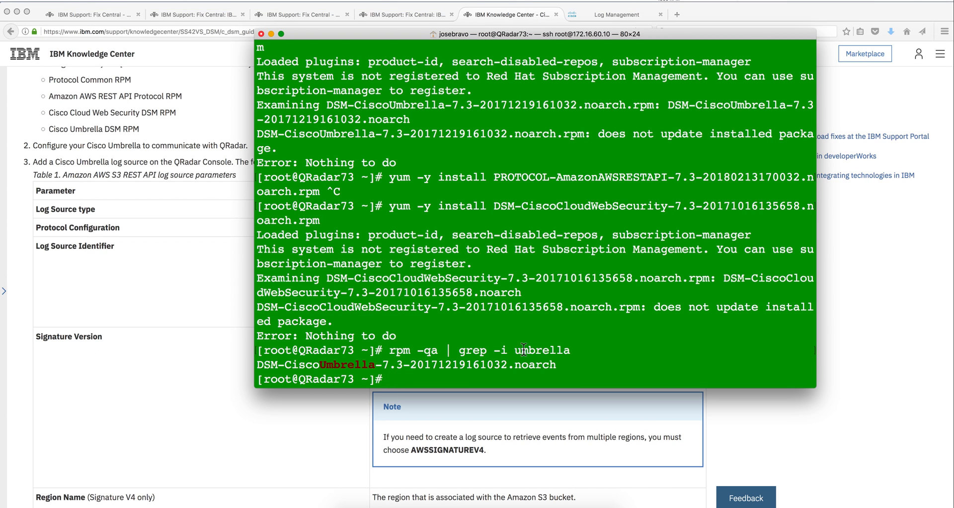
mouse_move(443, 350)
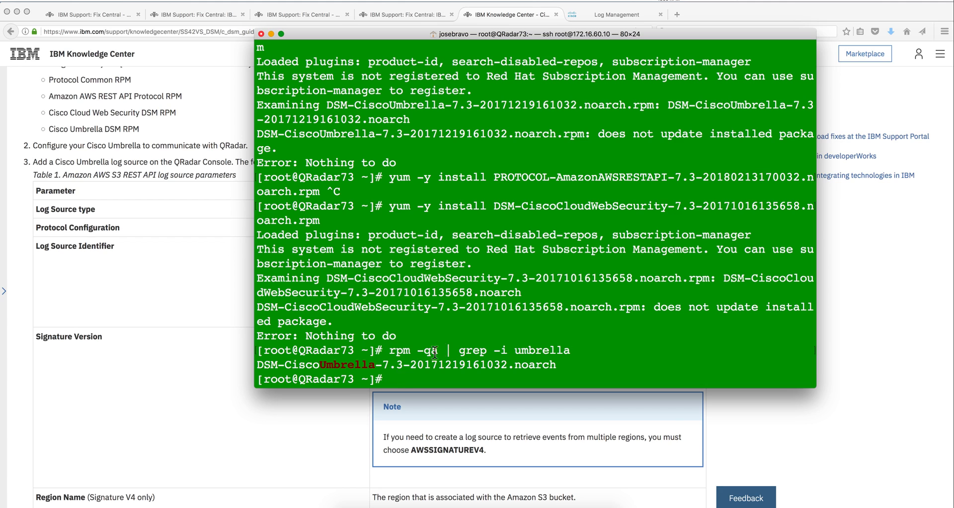
mouse_move(396, 353)
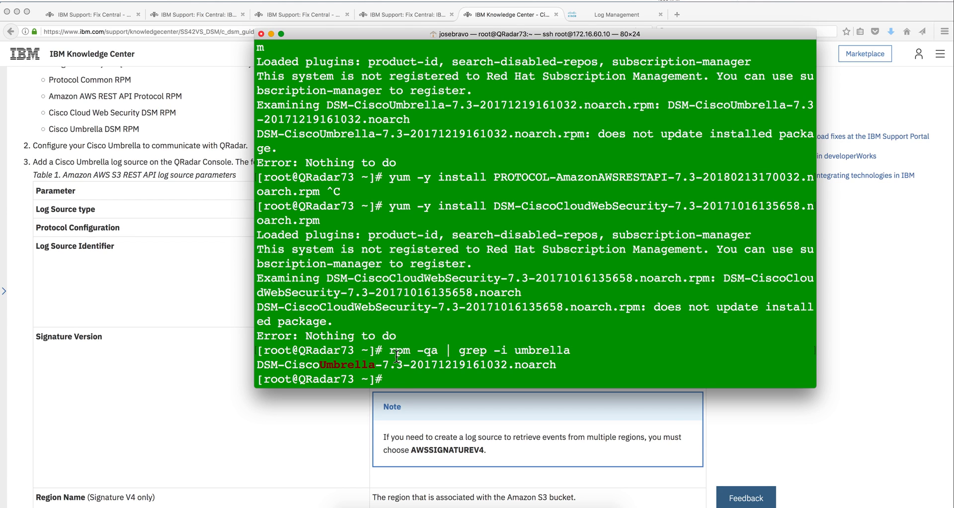
mouse_move(418, 352)
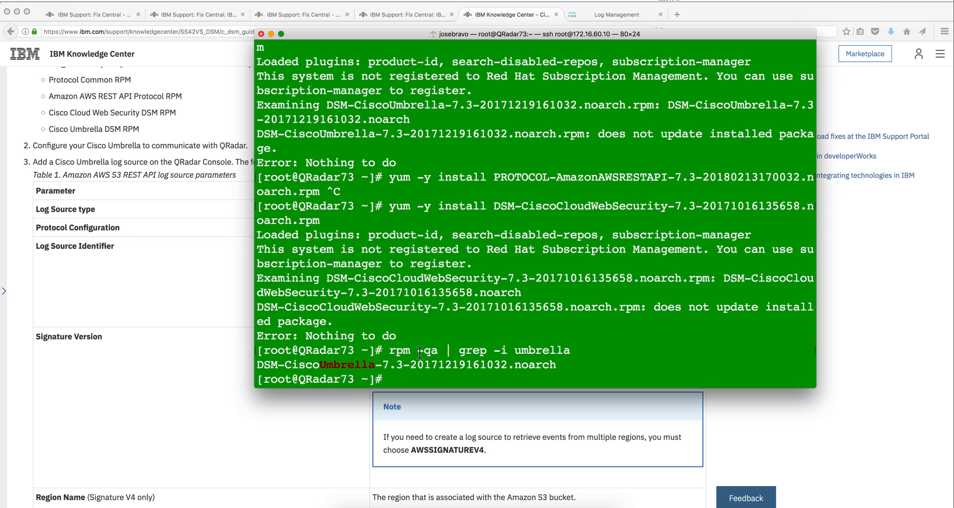
mouse_move(396, 354)
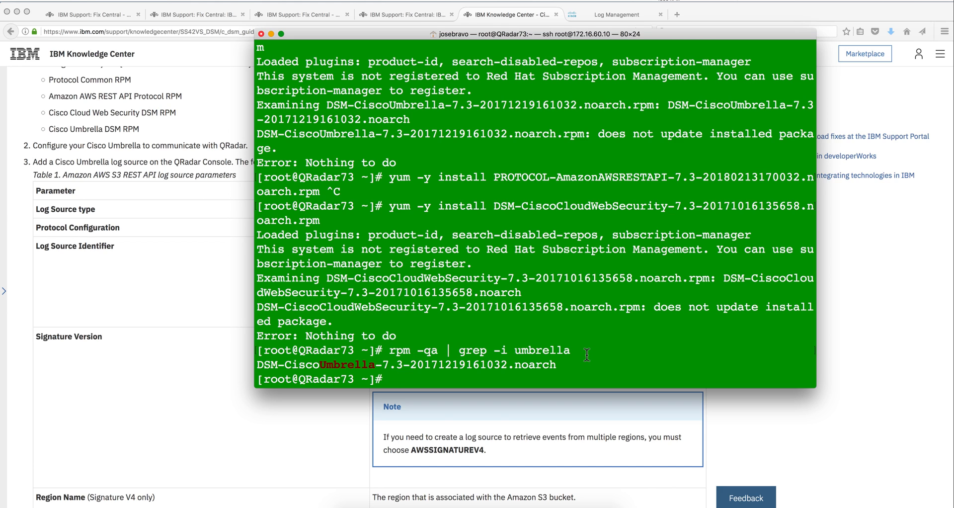
mouse_move(490, 352)
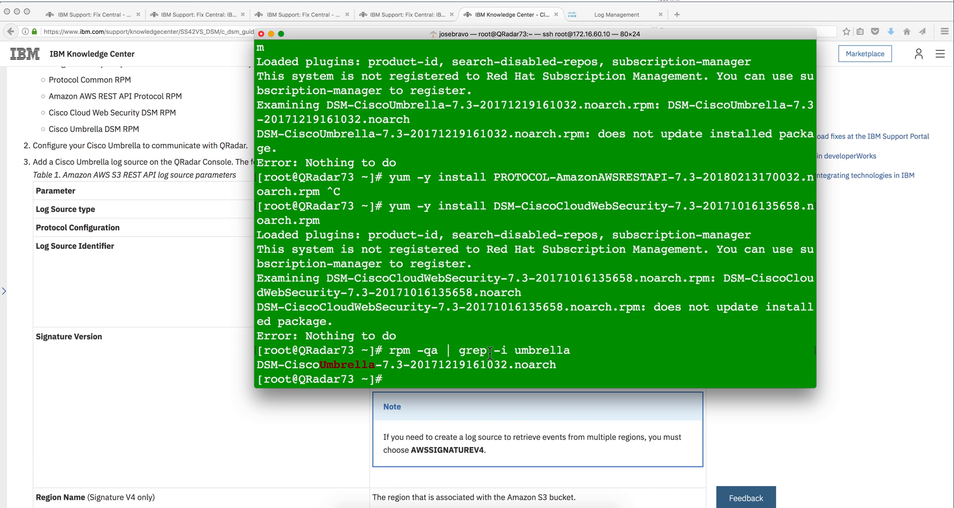
mouse_move(347, 370)
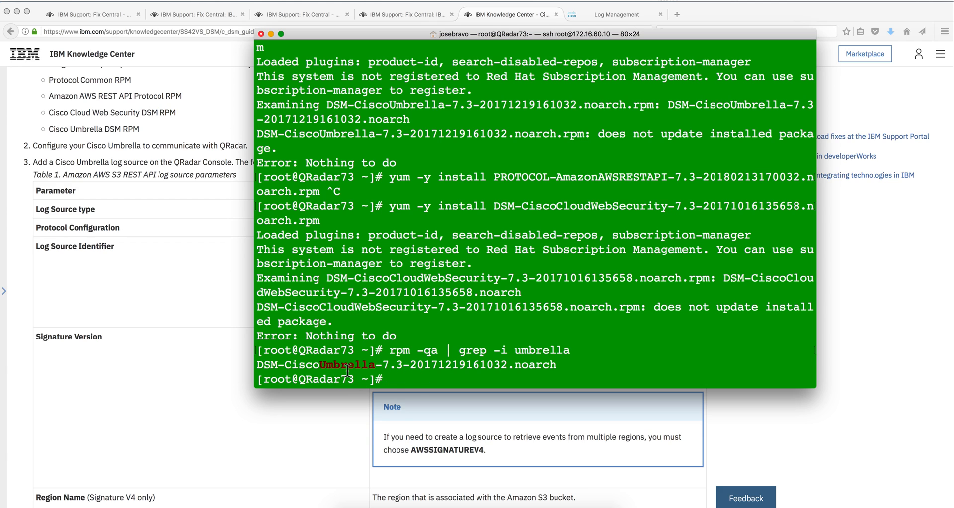
mouse_move(233, 290)
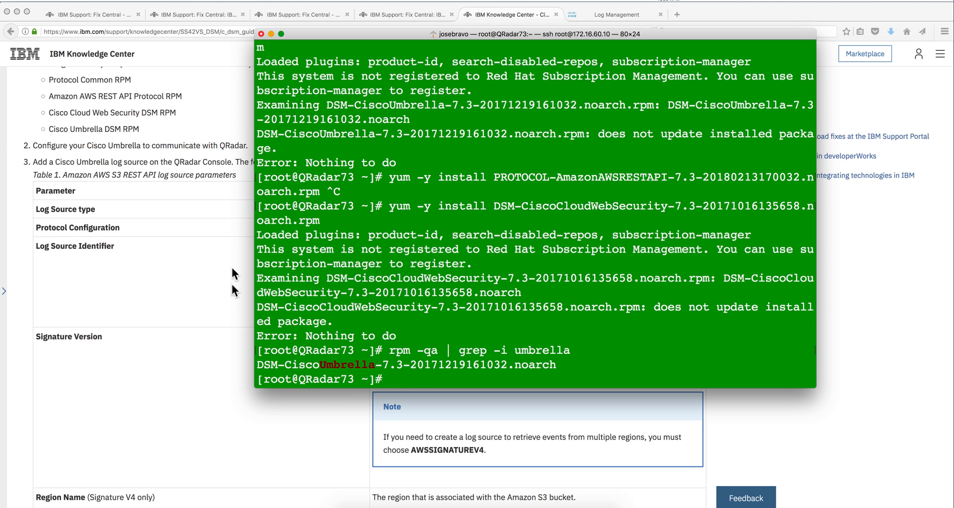
mouse_move(115, 20)
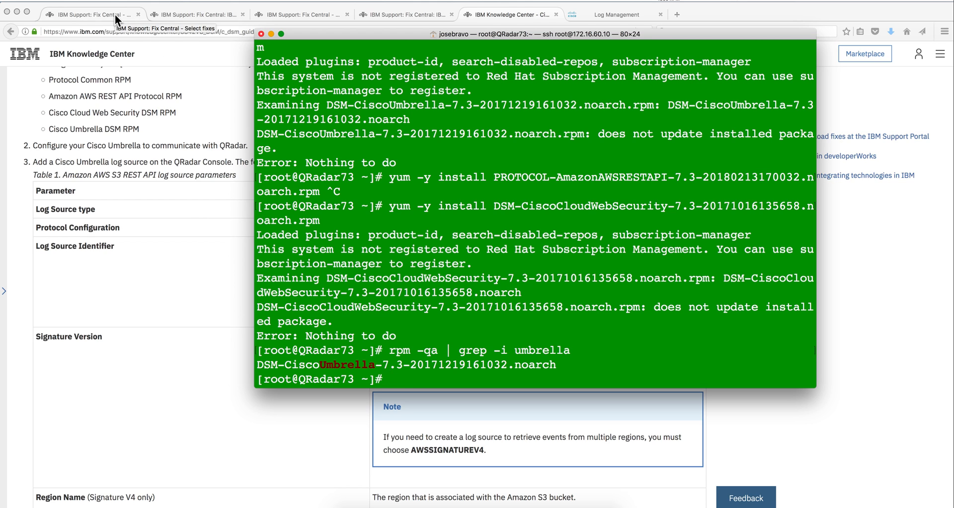
- Review the Umbrella DSM, Protocol Common and AmazonAWSRESTAPI protocol fix listings in Fix Central
click(92, 14)
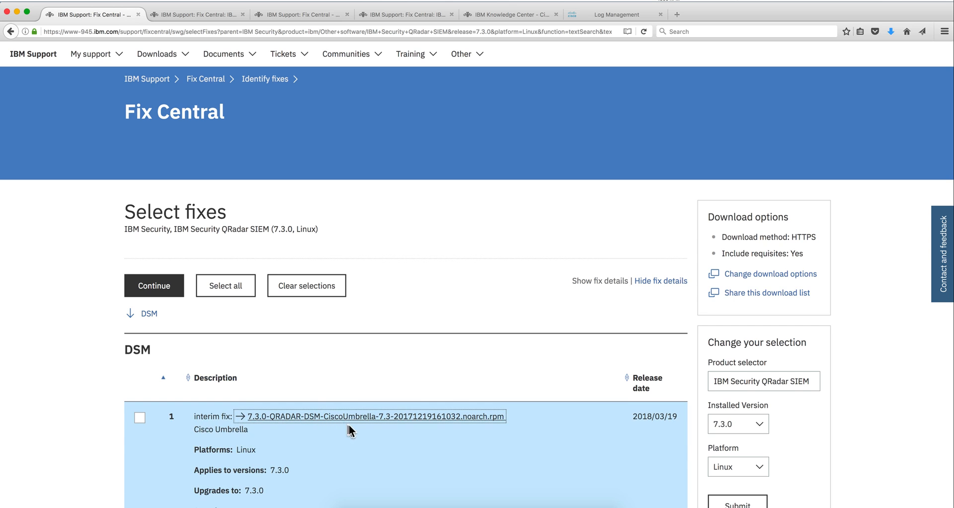
scroll(down, 3)
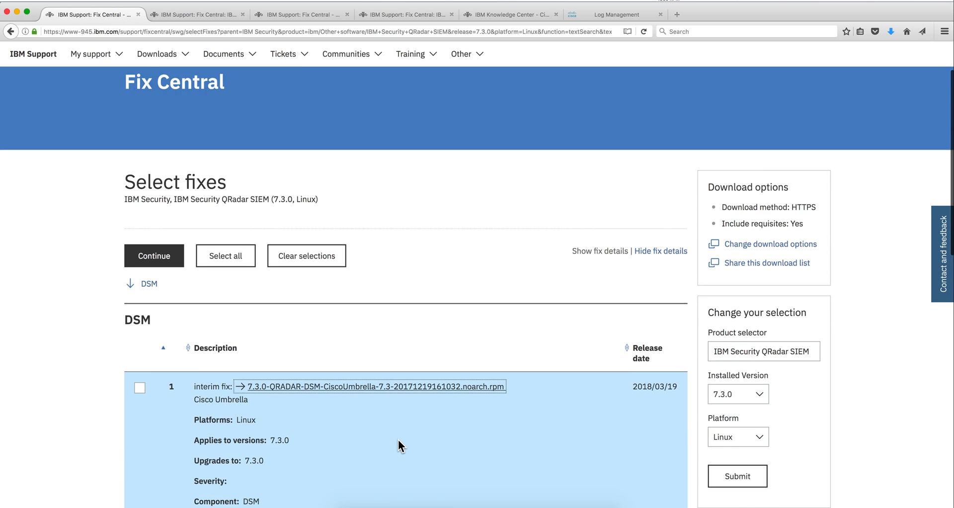
scroll(up, 3)
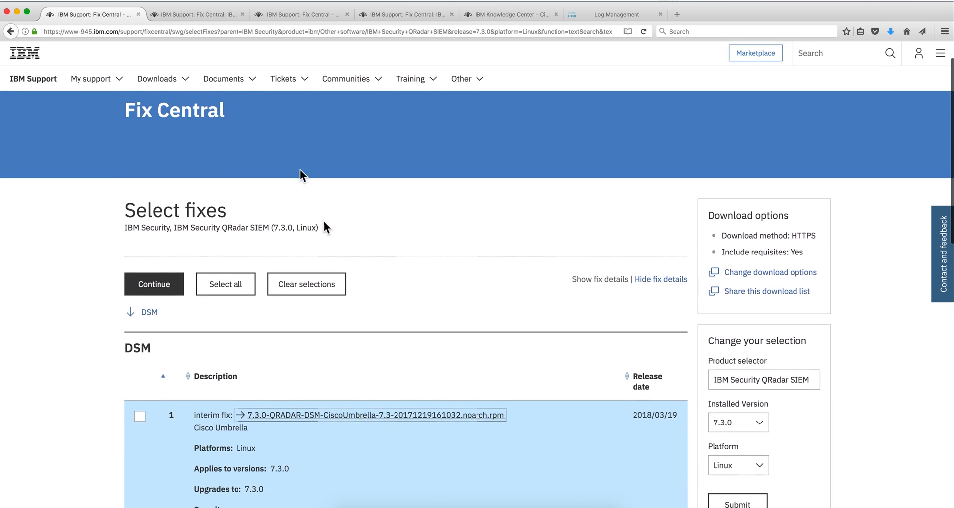
mouse_move(194, 14)
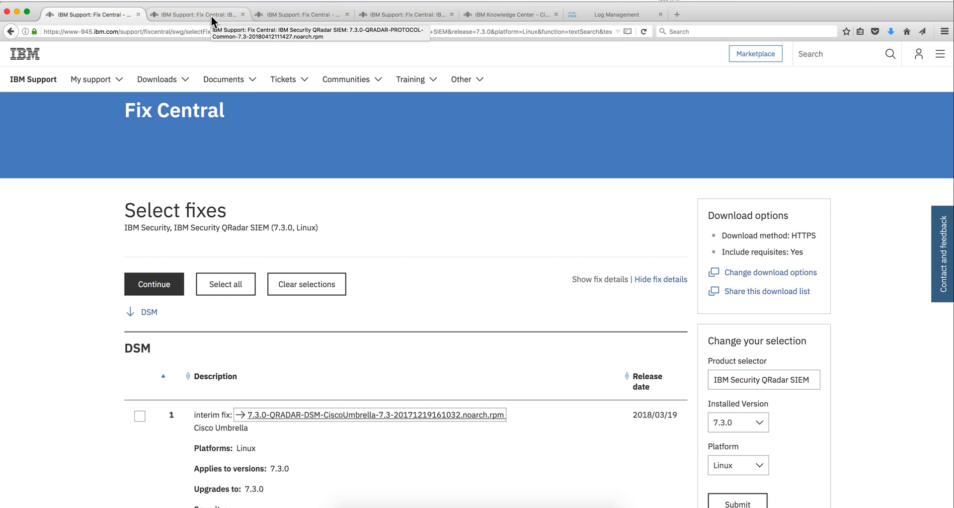
click(197, 14)
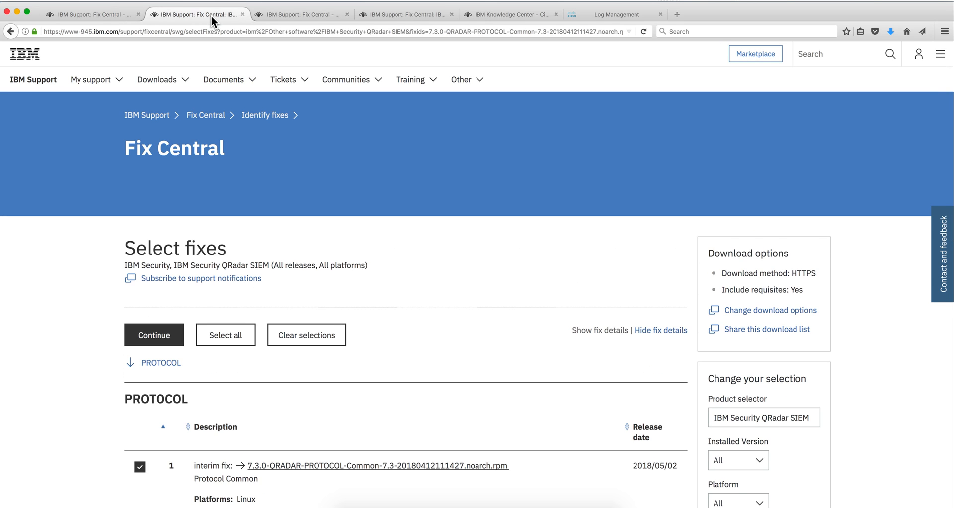
mouse_move(388, 413)
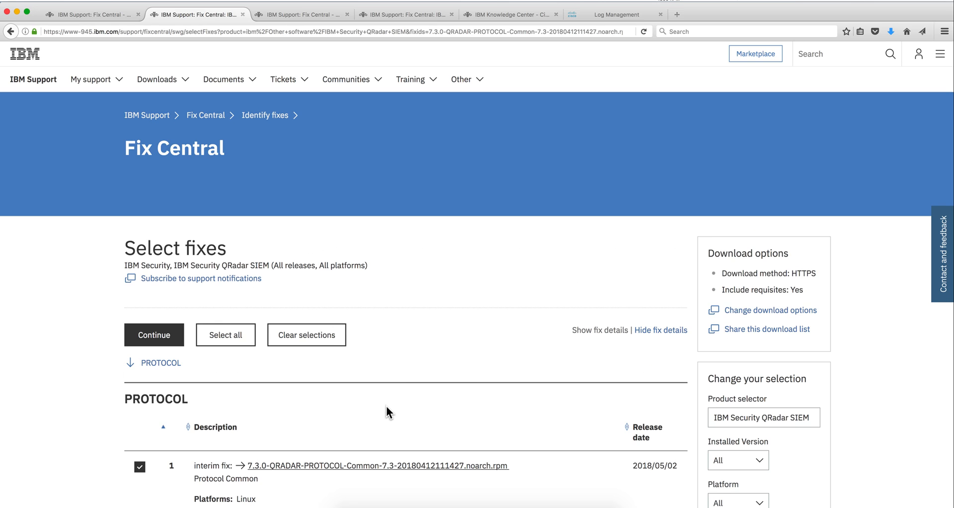
mouse_move(385, 475)
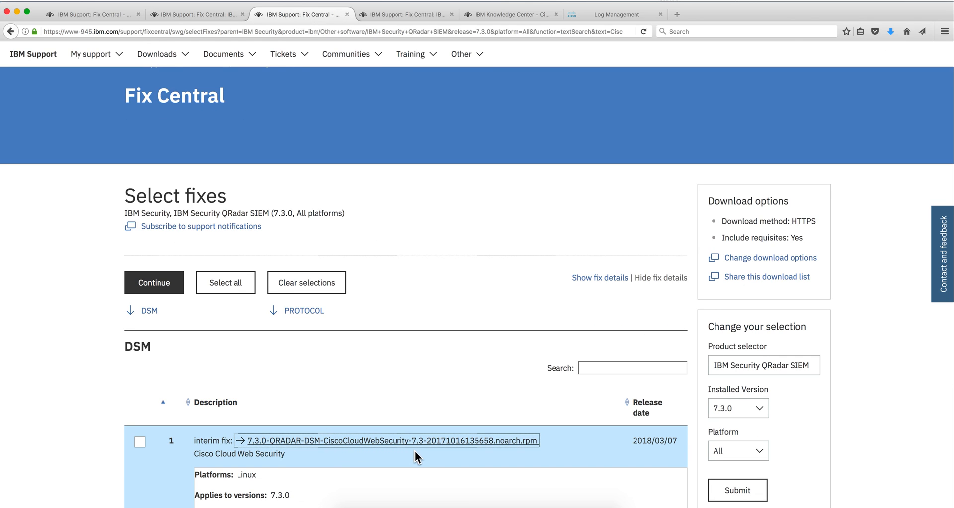
click(405, 14)
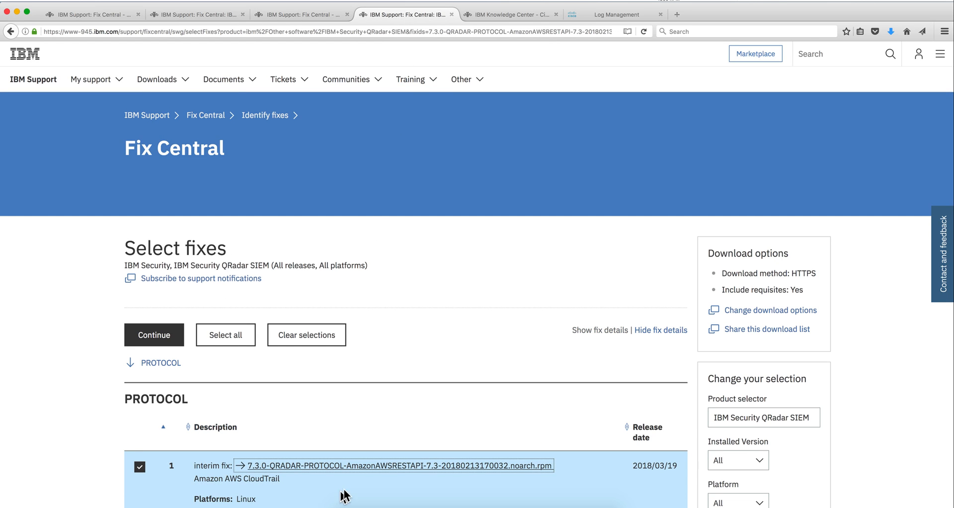
mouse_move(413, 477)
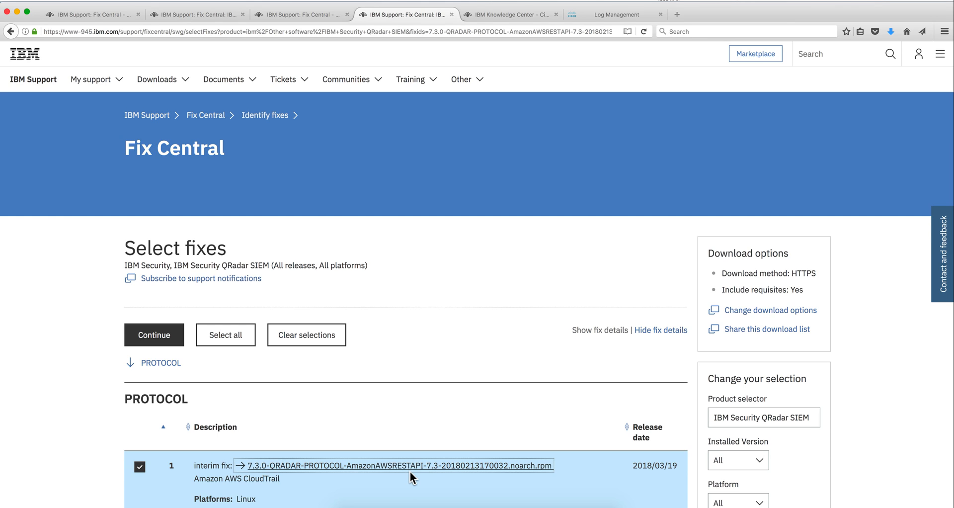
mouse_move(97, 43)
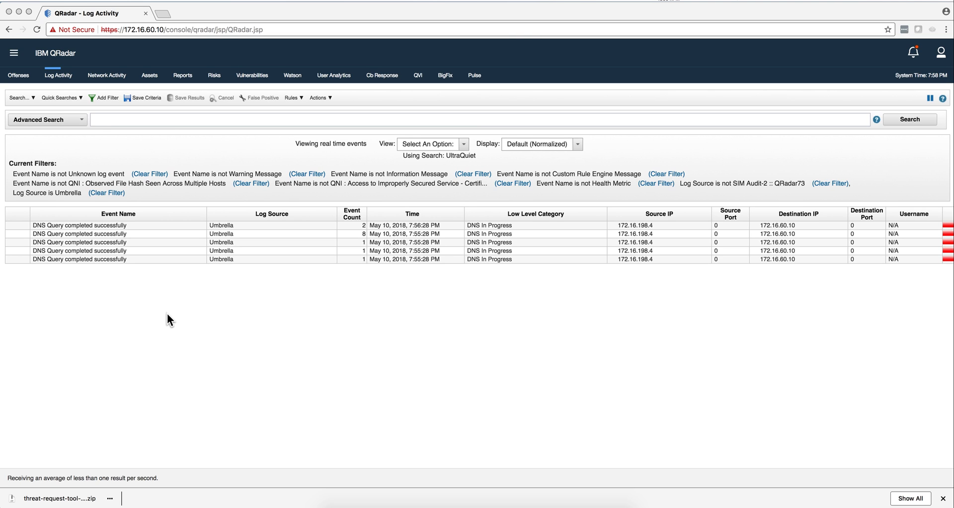
mouse_move(191, 235)
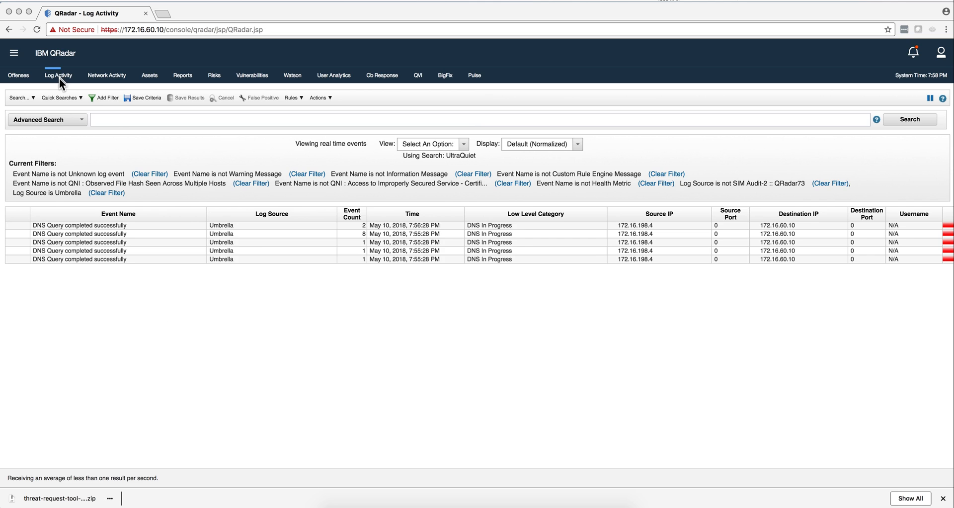
mouse_move(54, 235)
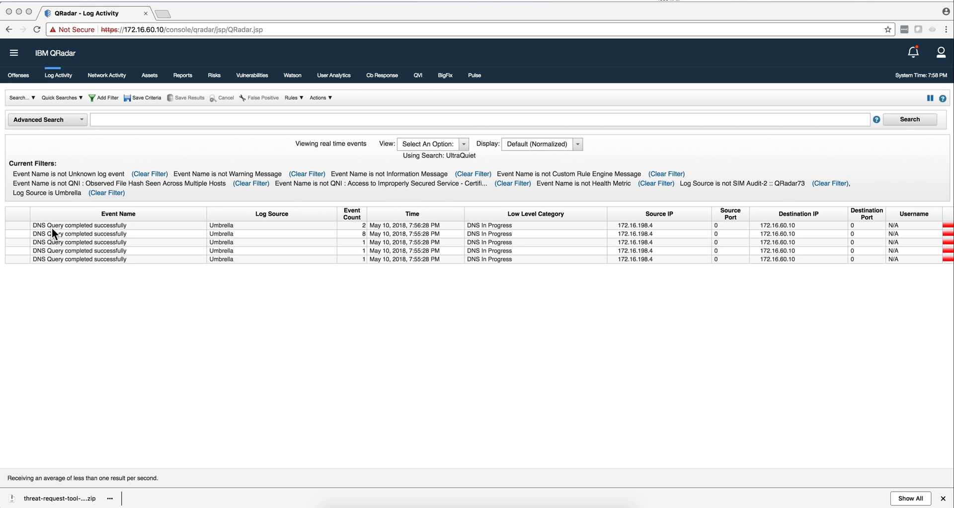
mouse_move(219, 233)
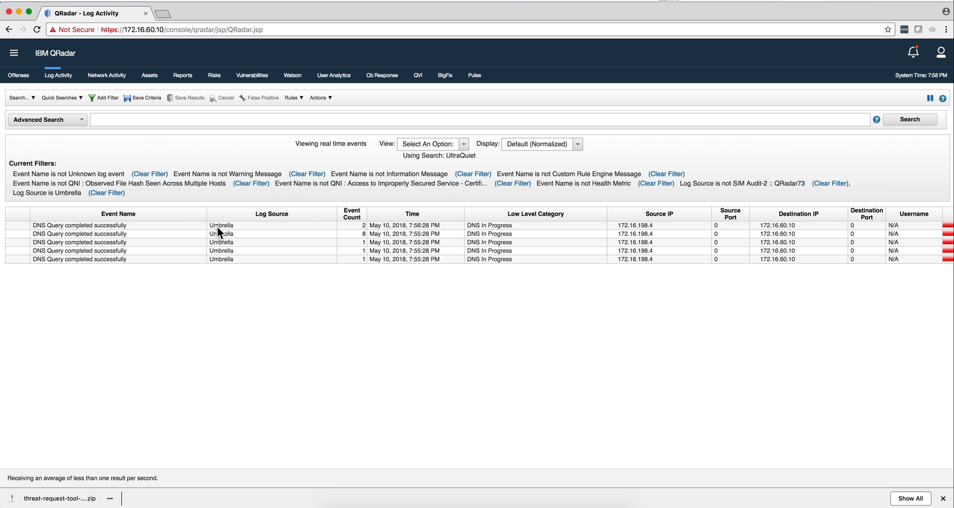
mouse_move(245, 233)
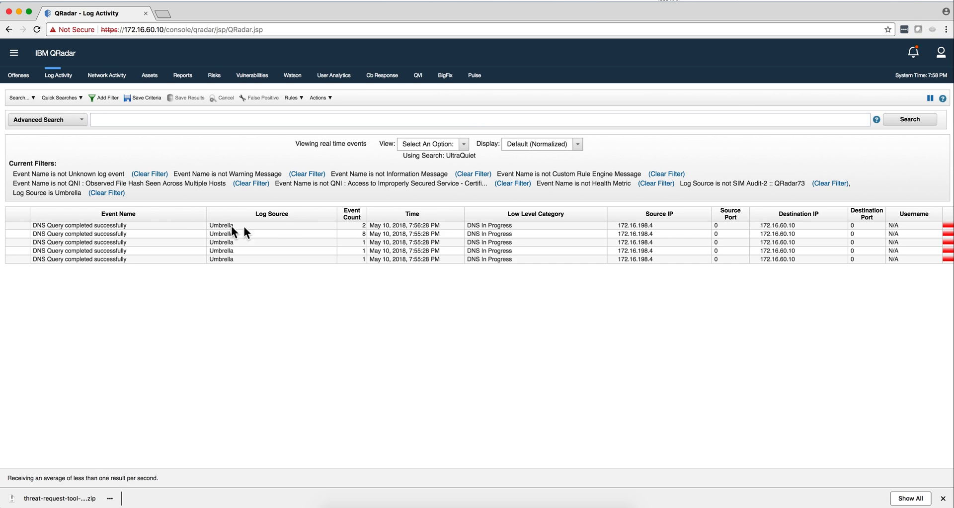
mouse_move(286, 235)
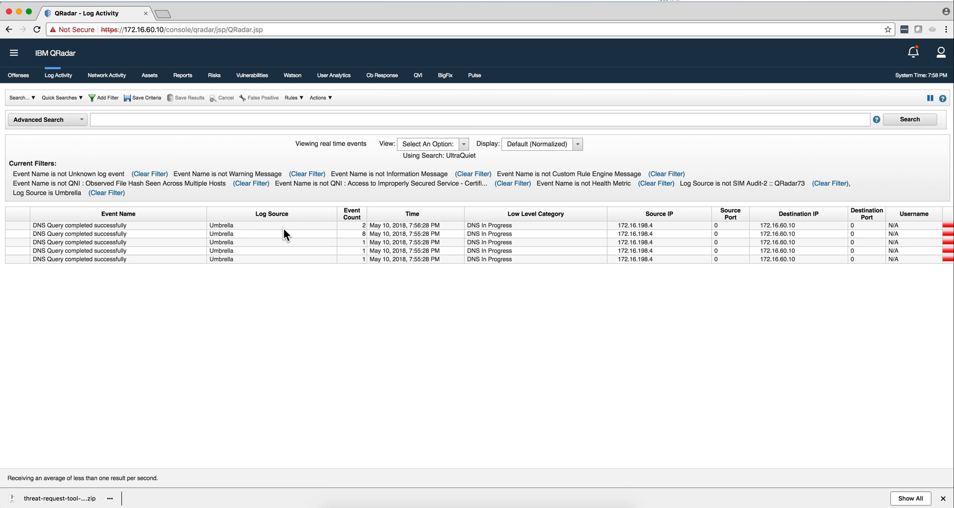